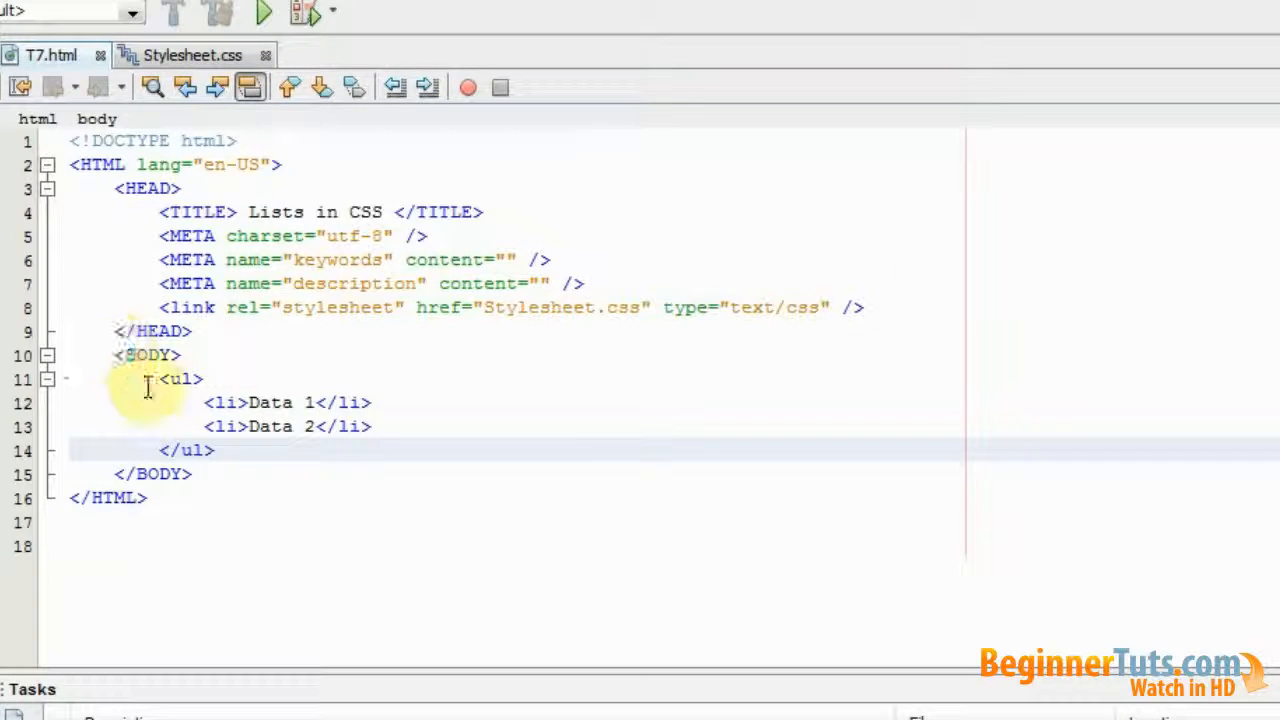
- Select the two-item unordered list (Data 1, Data 2) in T7.html to review it
{"action": "left_click_drag", "start_coordinate": [147, 378], "coordinate": [245, 450]}
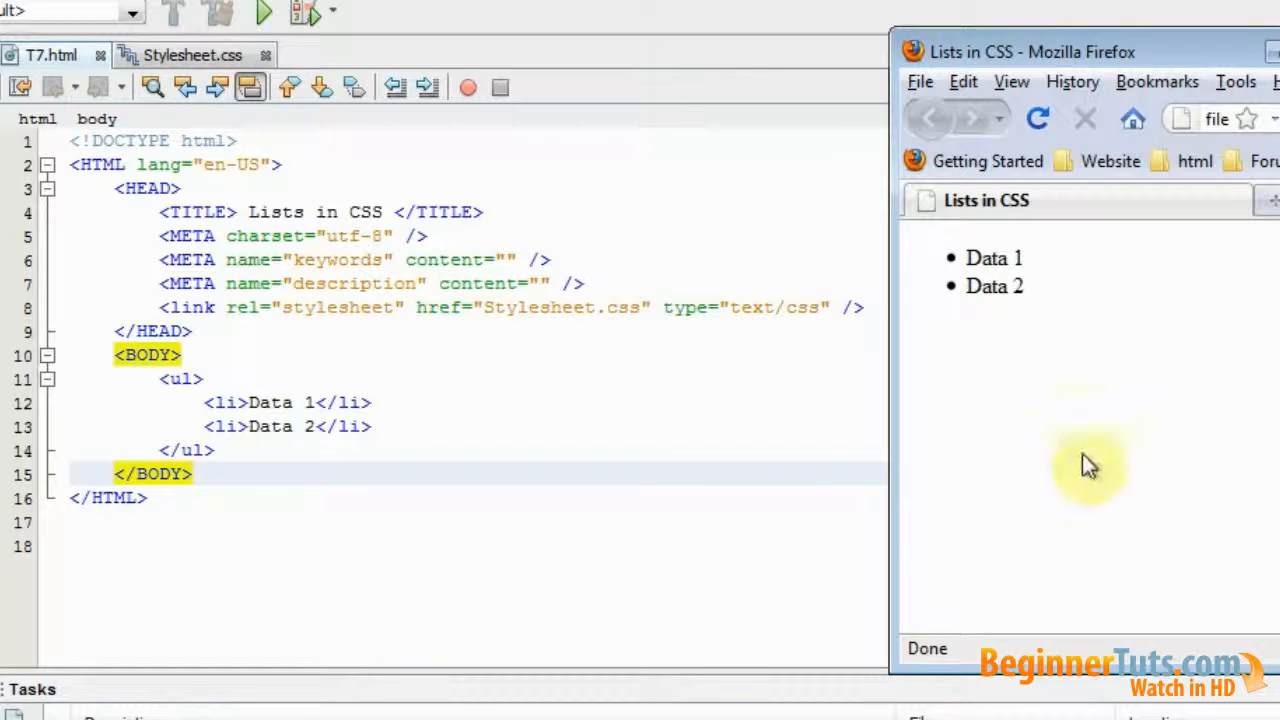
{"action": "mouse_move", "coordinate": [1120, 340]}
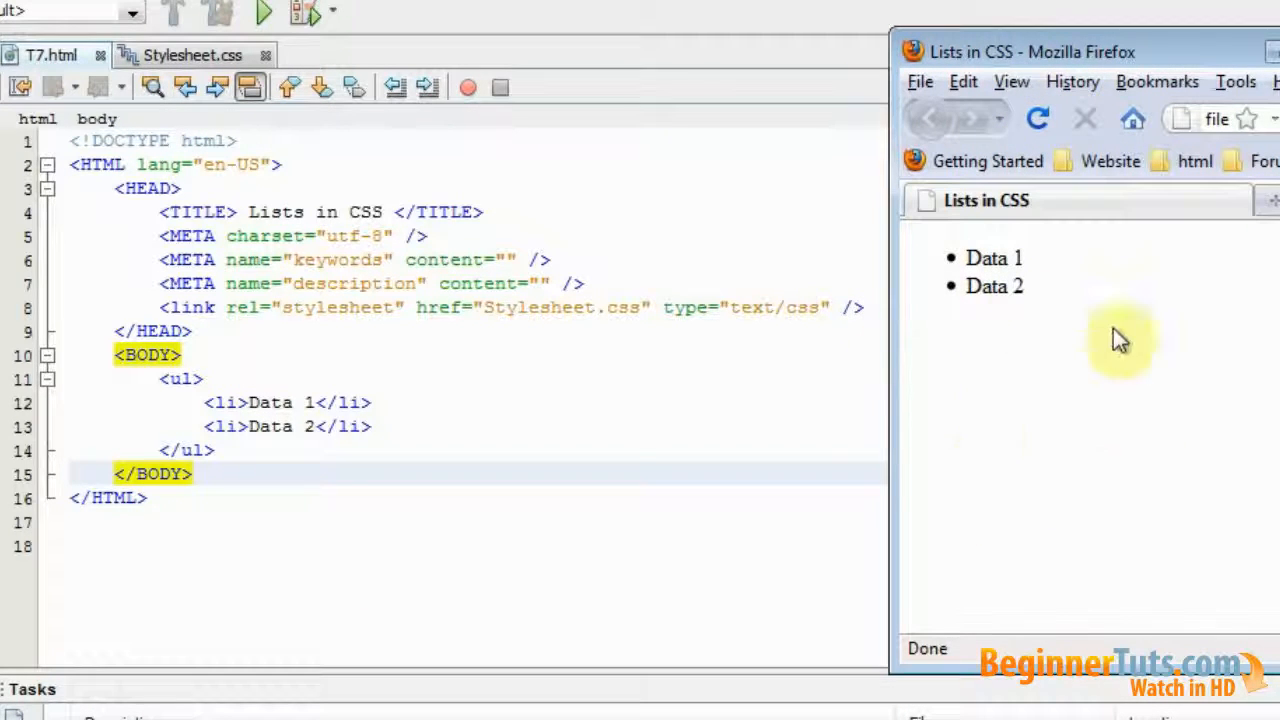
{"action": "mouse_move", "coordinate": [1075, 265]}
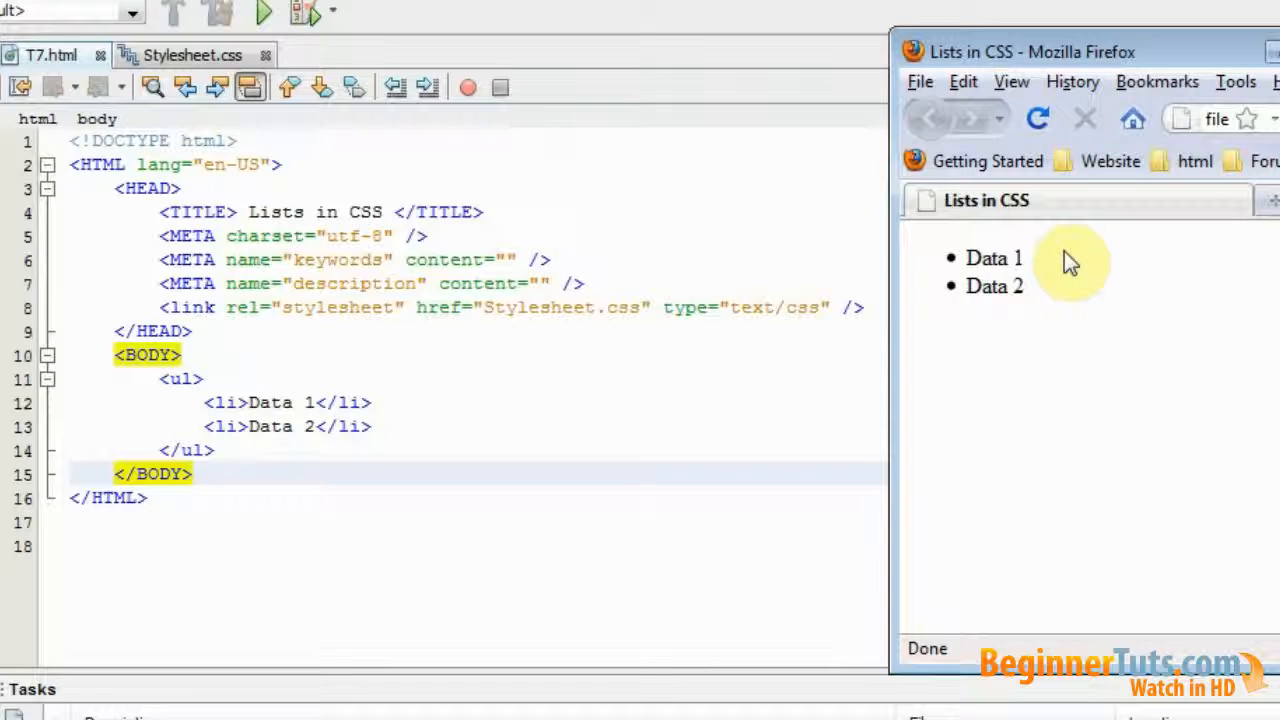
- Start a ul rule in Stylesheet.css and begin the list-style-type property
{"action": "left_click", "coordinate": [192, 55]}
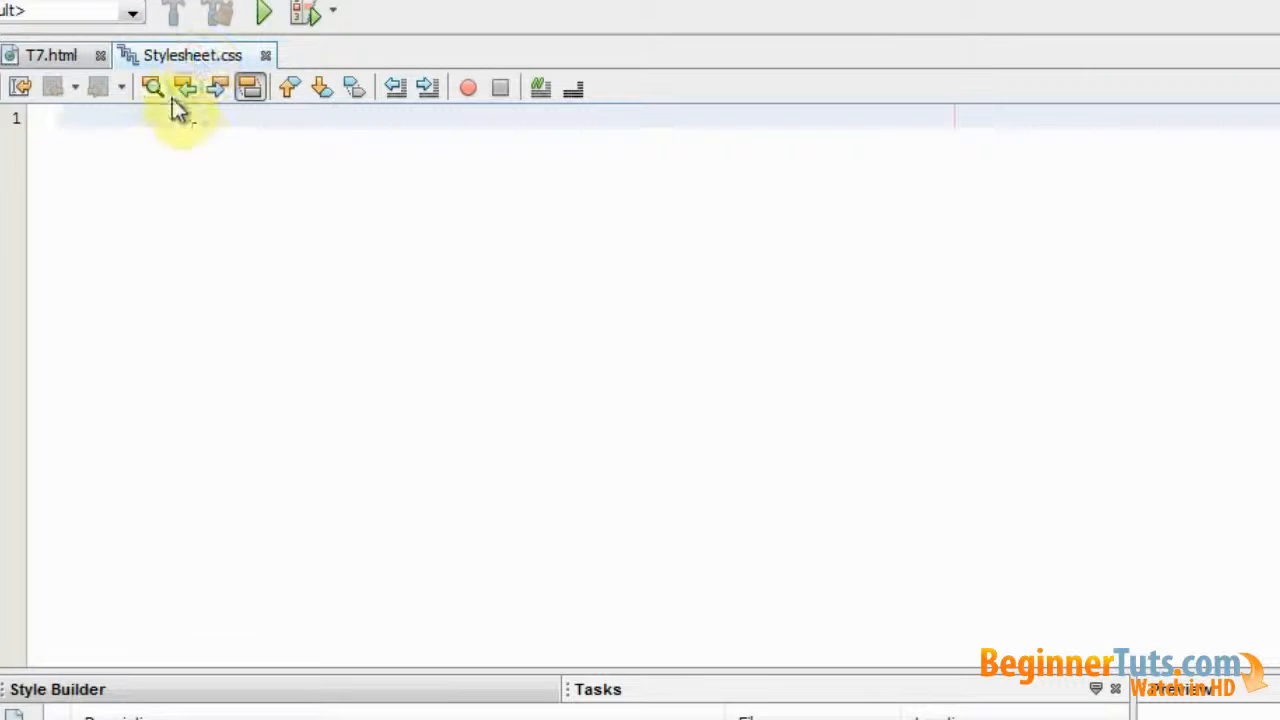
{"action": "type", "text": "ul"}
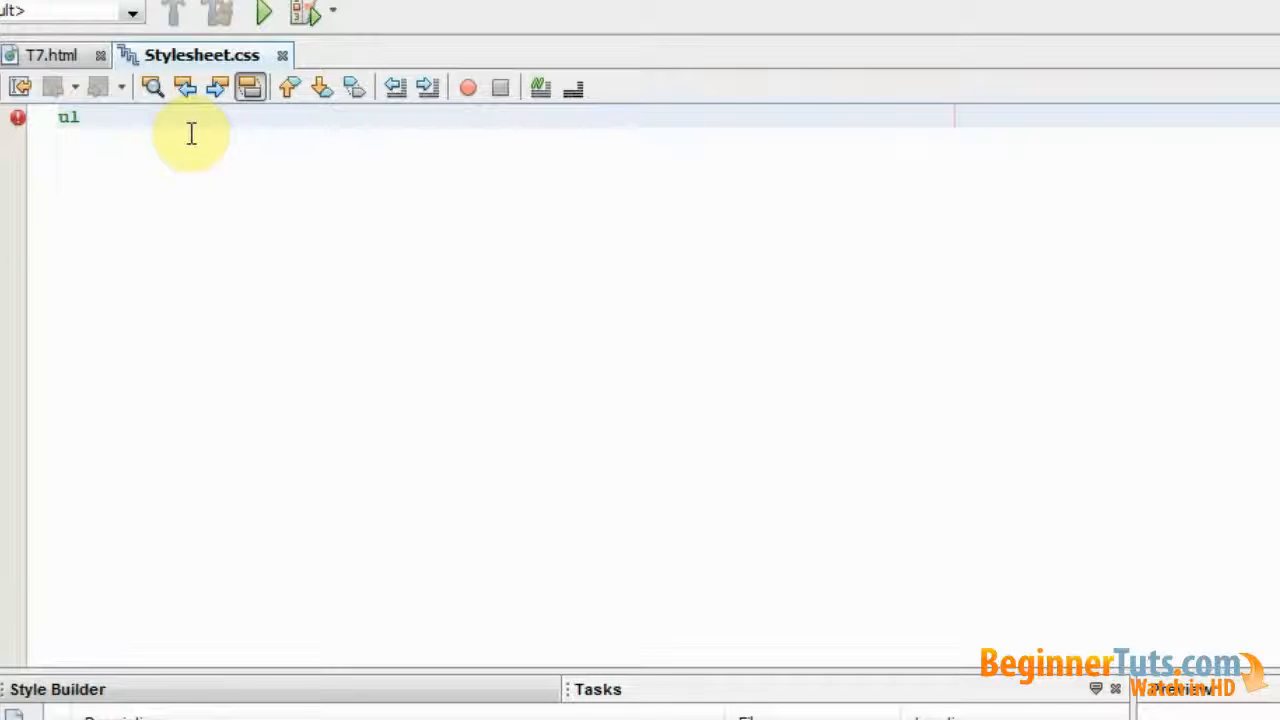
{"action": "type", "text": "{"}
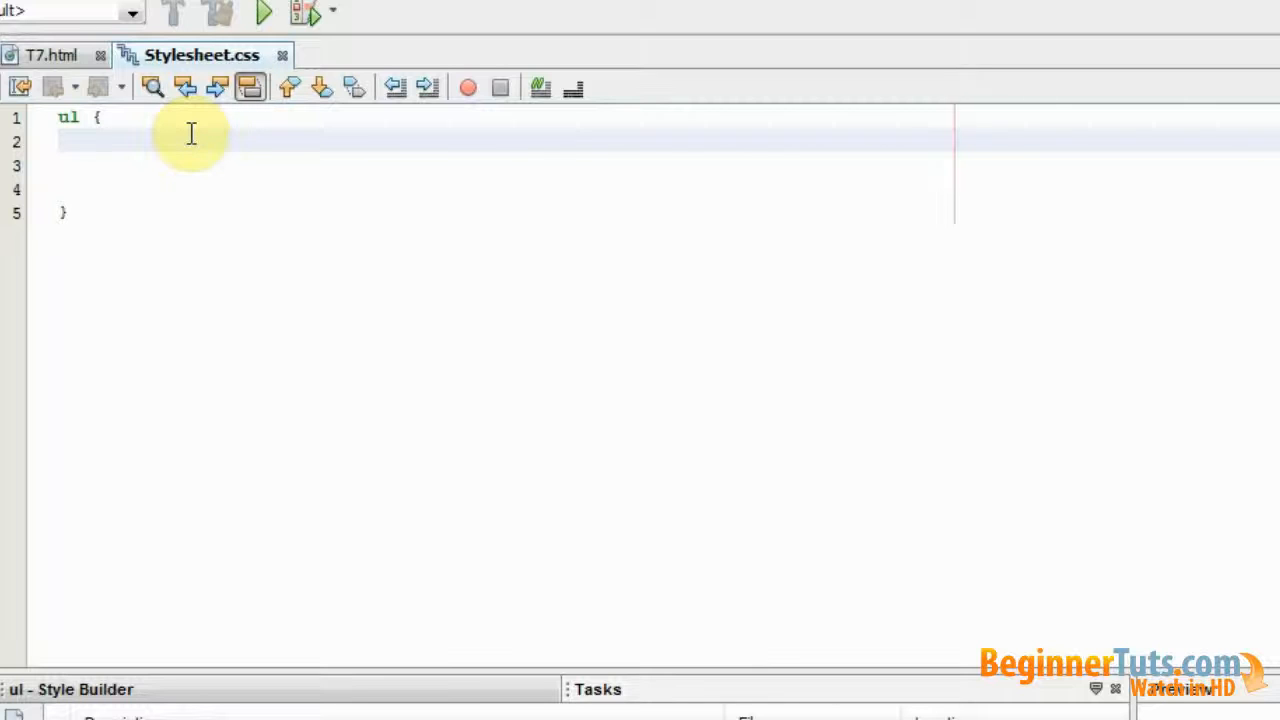
{"action": "left_click", "coordinate": [103, 138]}
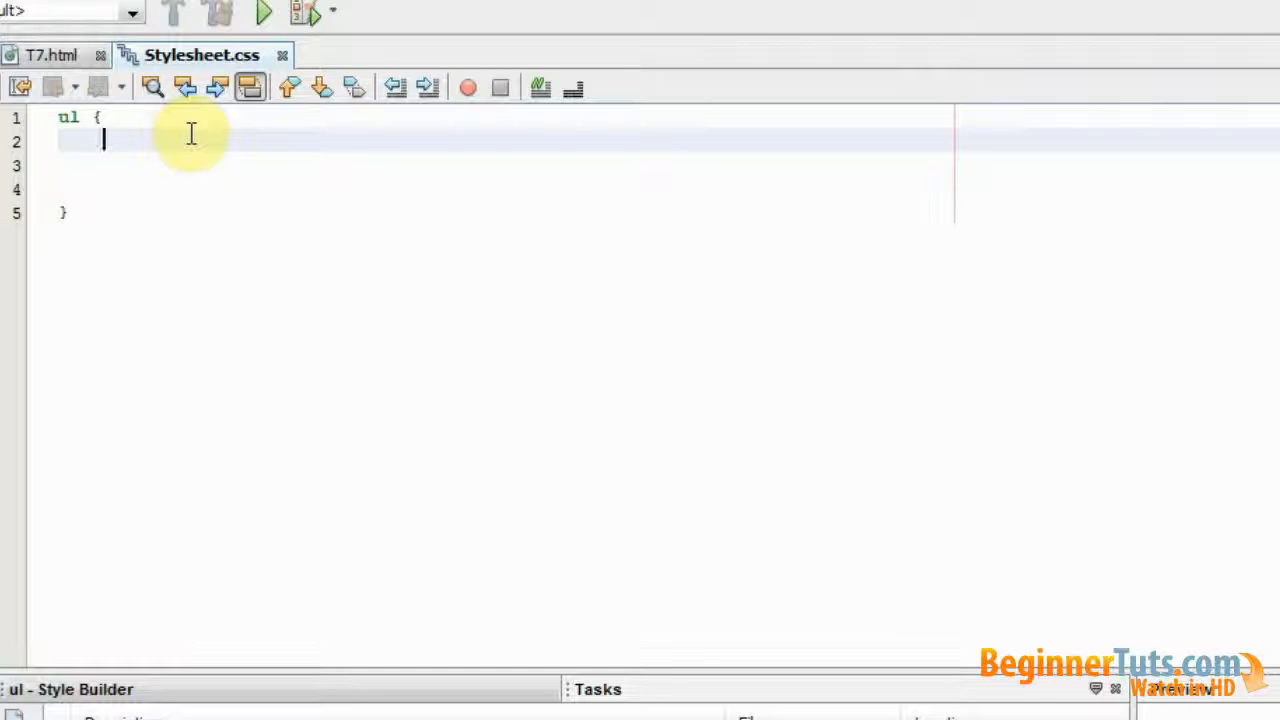
{"action": "type", "text": "list-style-type:"}
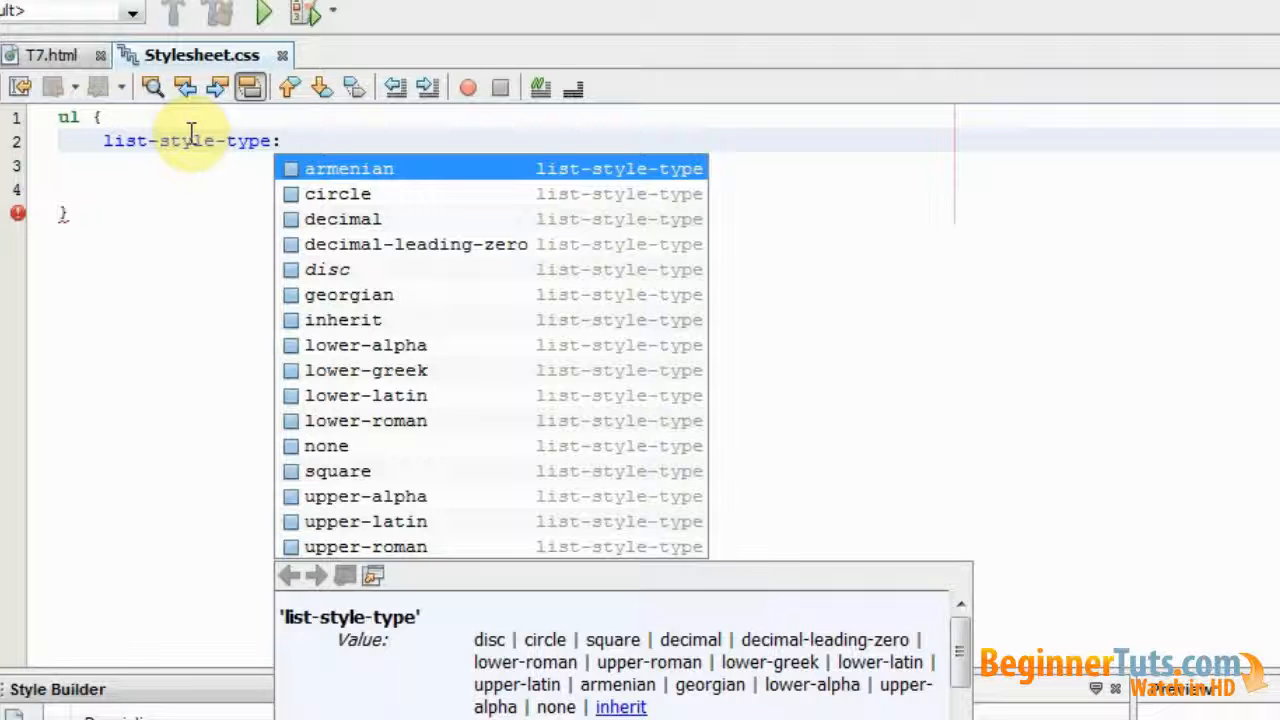
{"action": "mouse_move", "coordinate": [325, 205]}
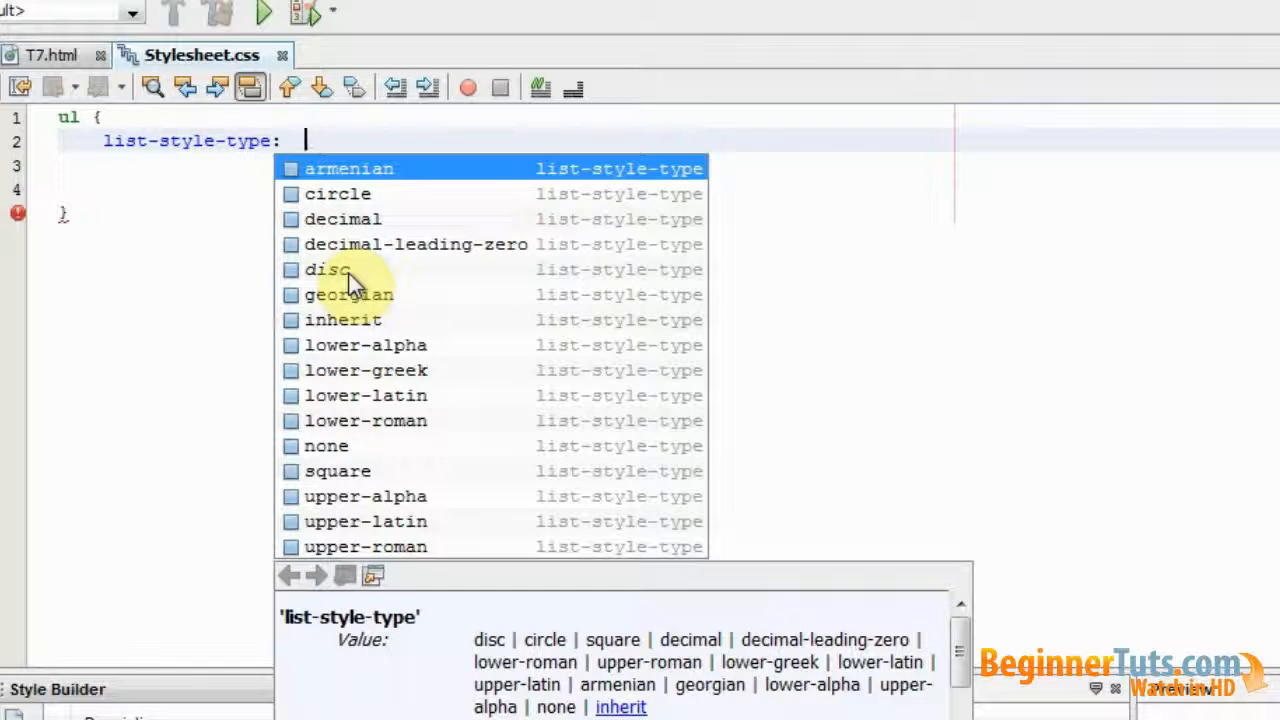
{"action": "mouse_move", "coordinate": [388, 456]}
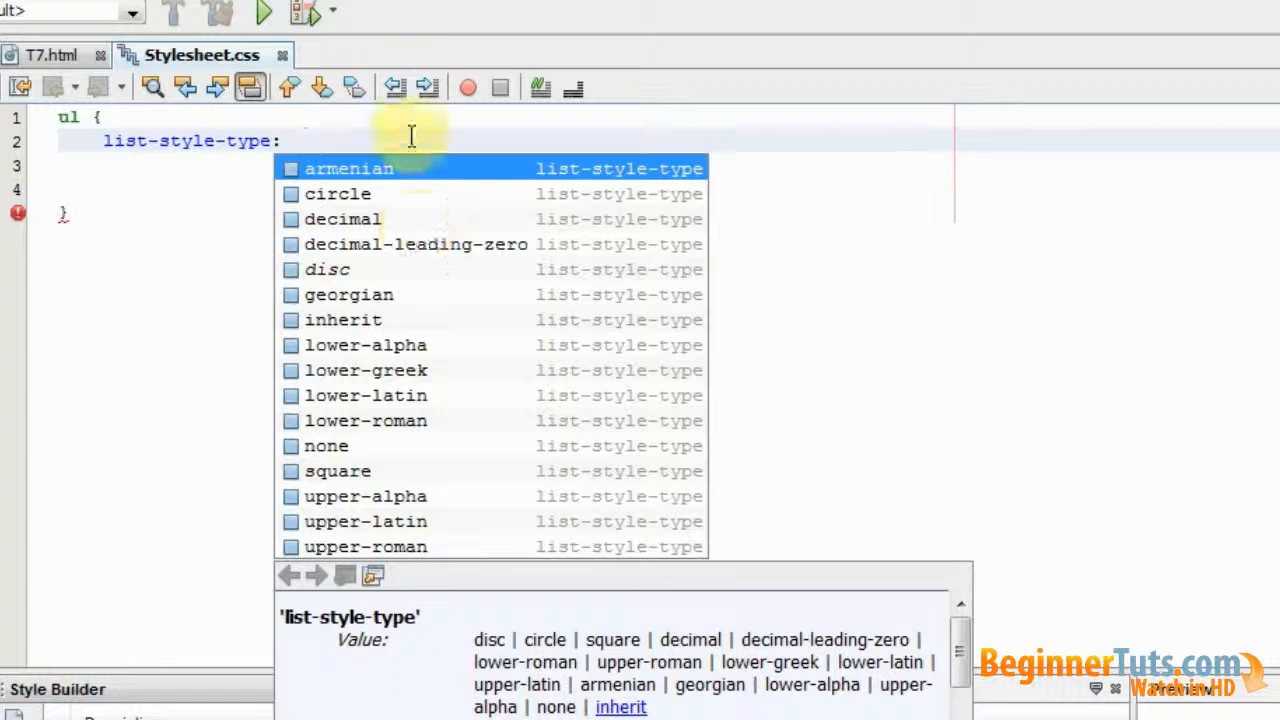
{"action": "mouse_move", "coordinate": [337, 194]}
{"action": "type", "text": "  circle;"}
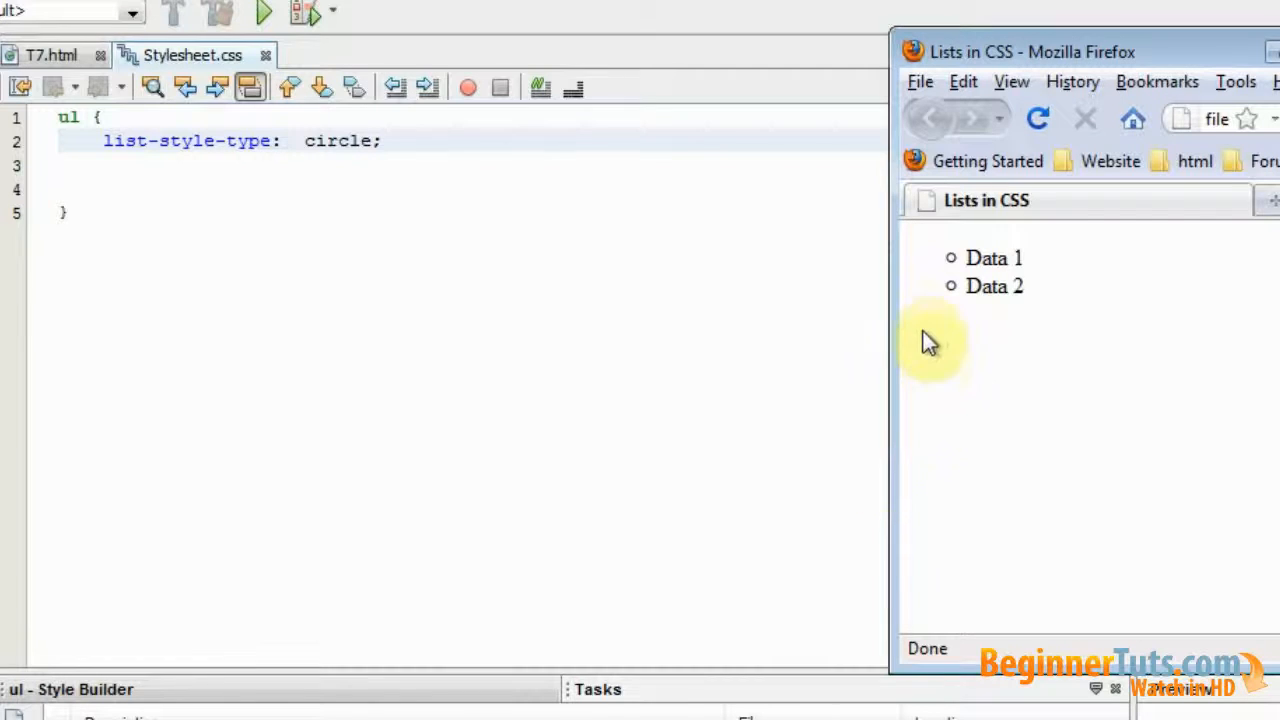
{"action": "mouse_move", "coordinate": [958, 289]}
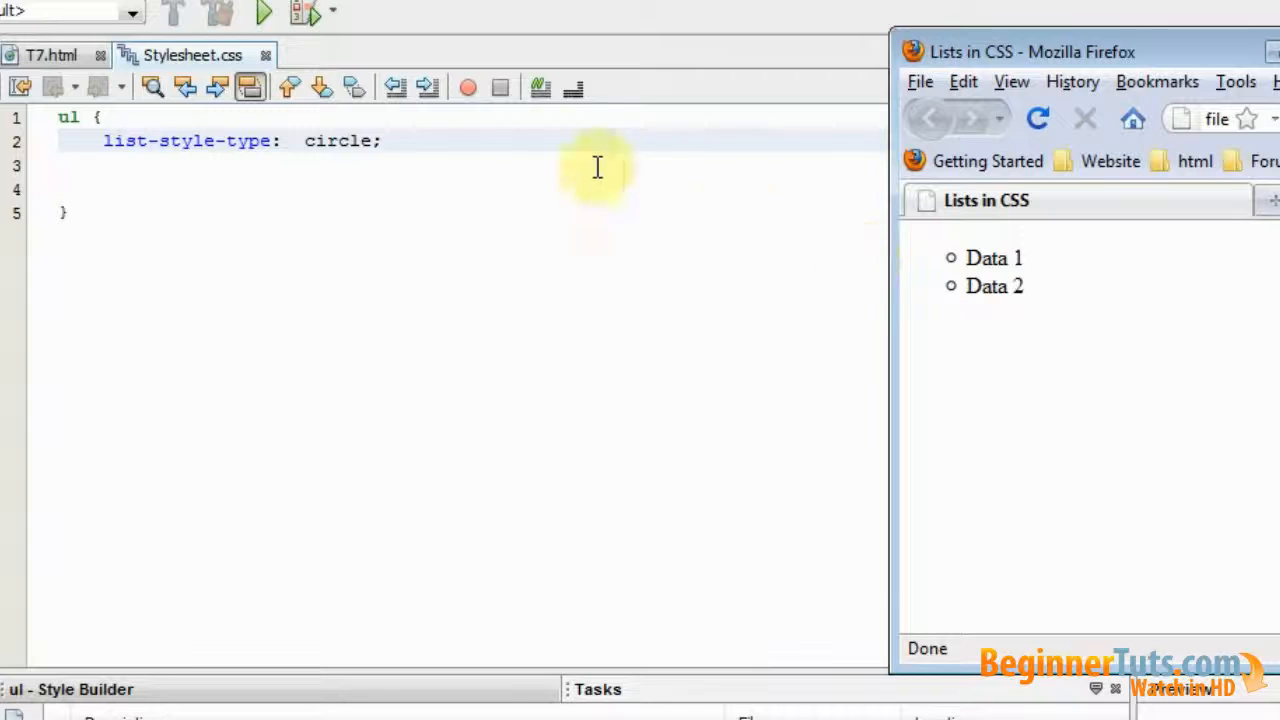
- Set the ul list-style-type to none and add background-color #999
{"action": "left_click", "coordinate": [419, 140]}
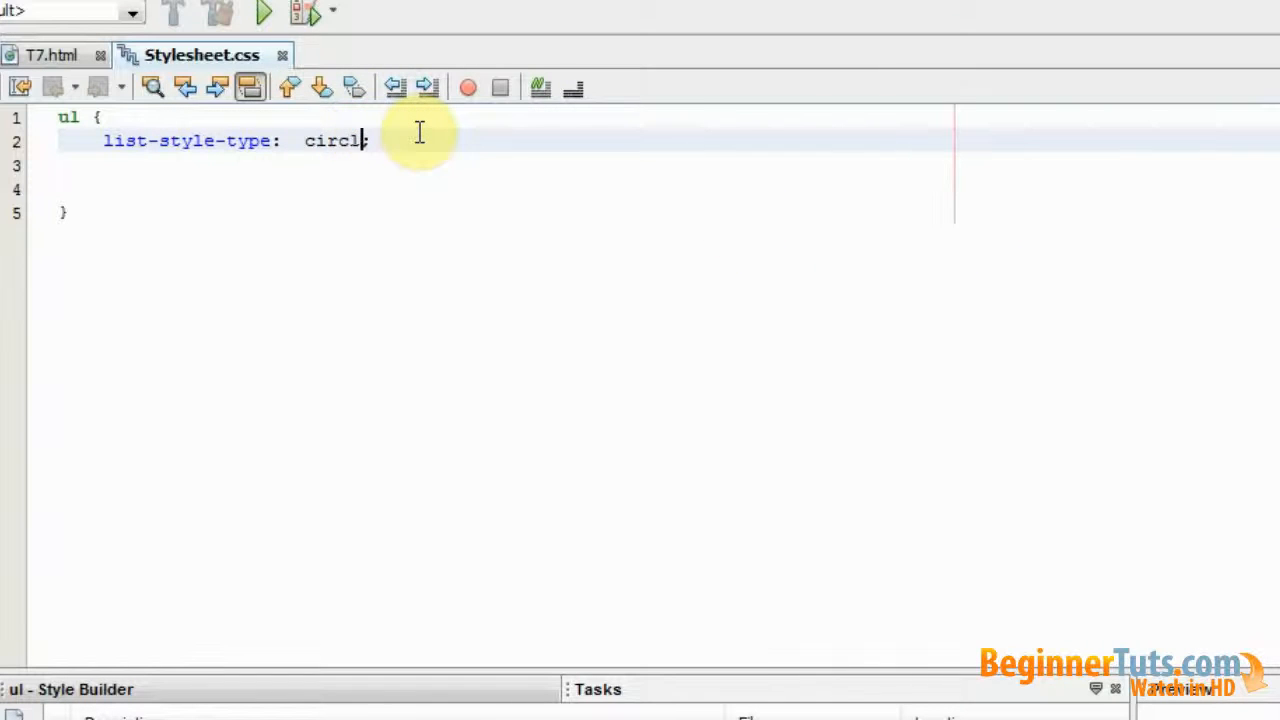
{"action": "type", "text": "none"}
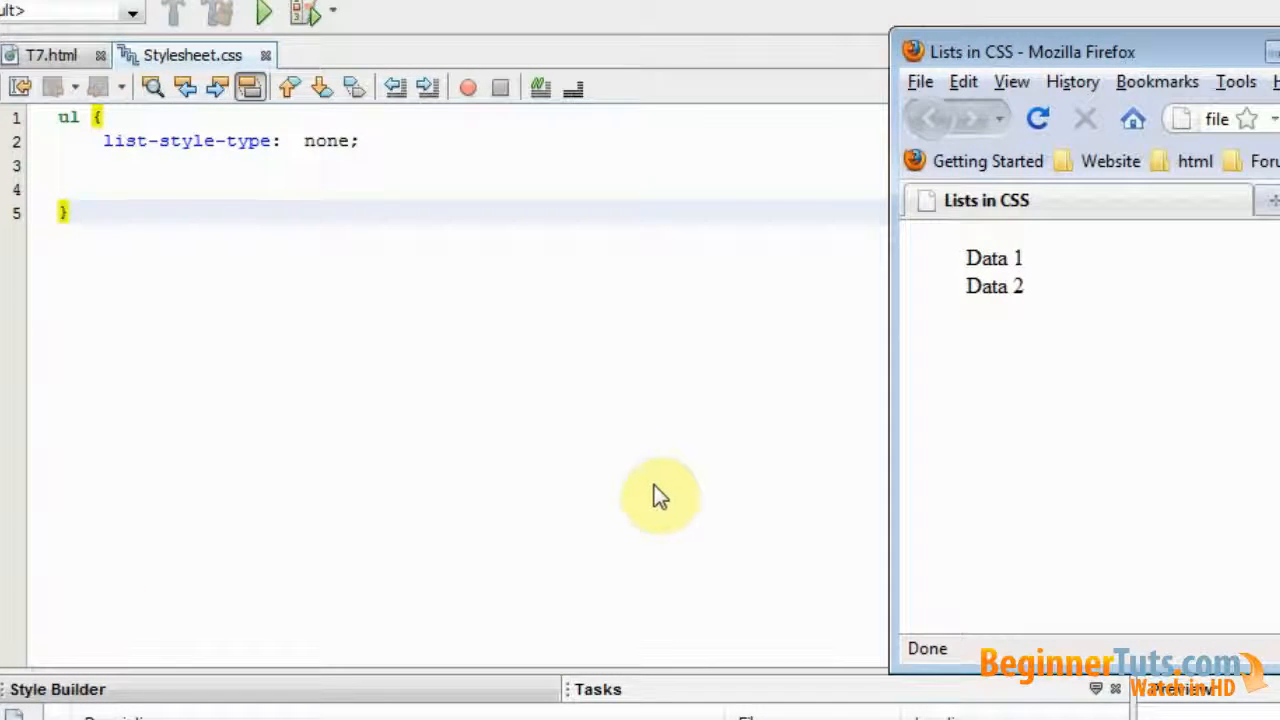
{"action": "mouse_move", "coordinate": [664, 484]}
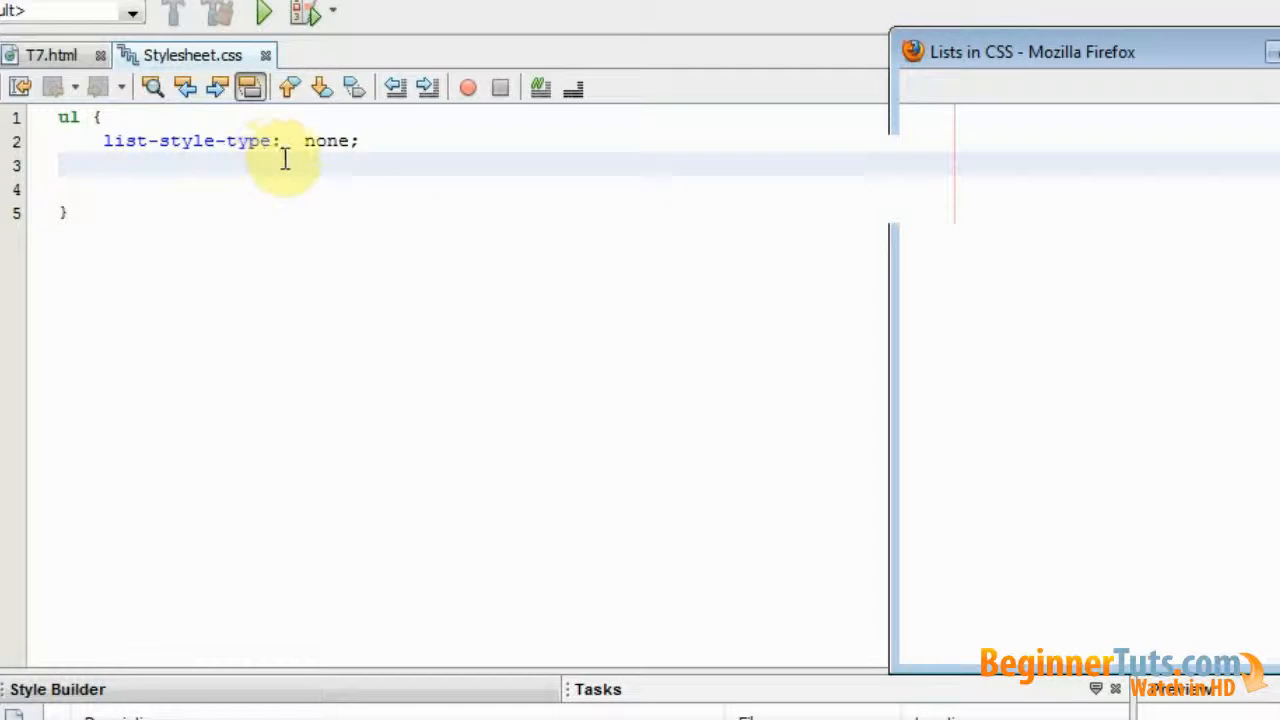
{"action": "type", "text": "background-color:"}
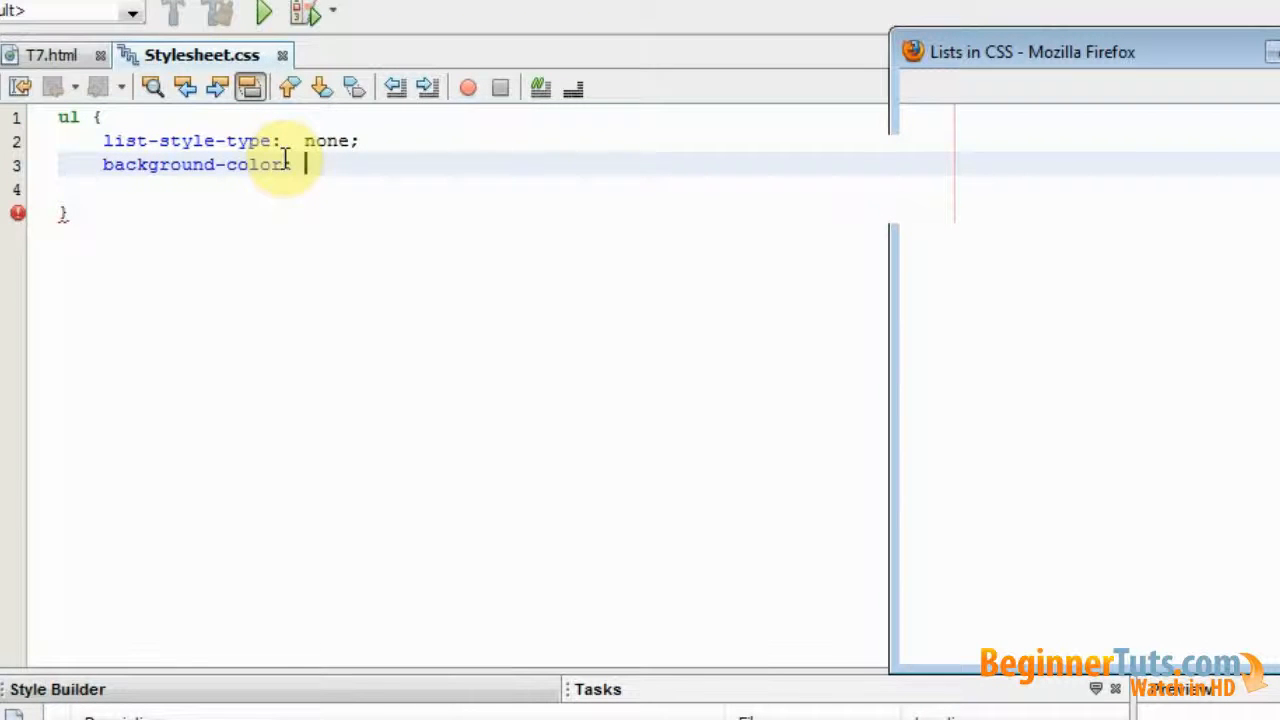
{"action": "type", "text": "#999"}
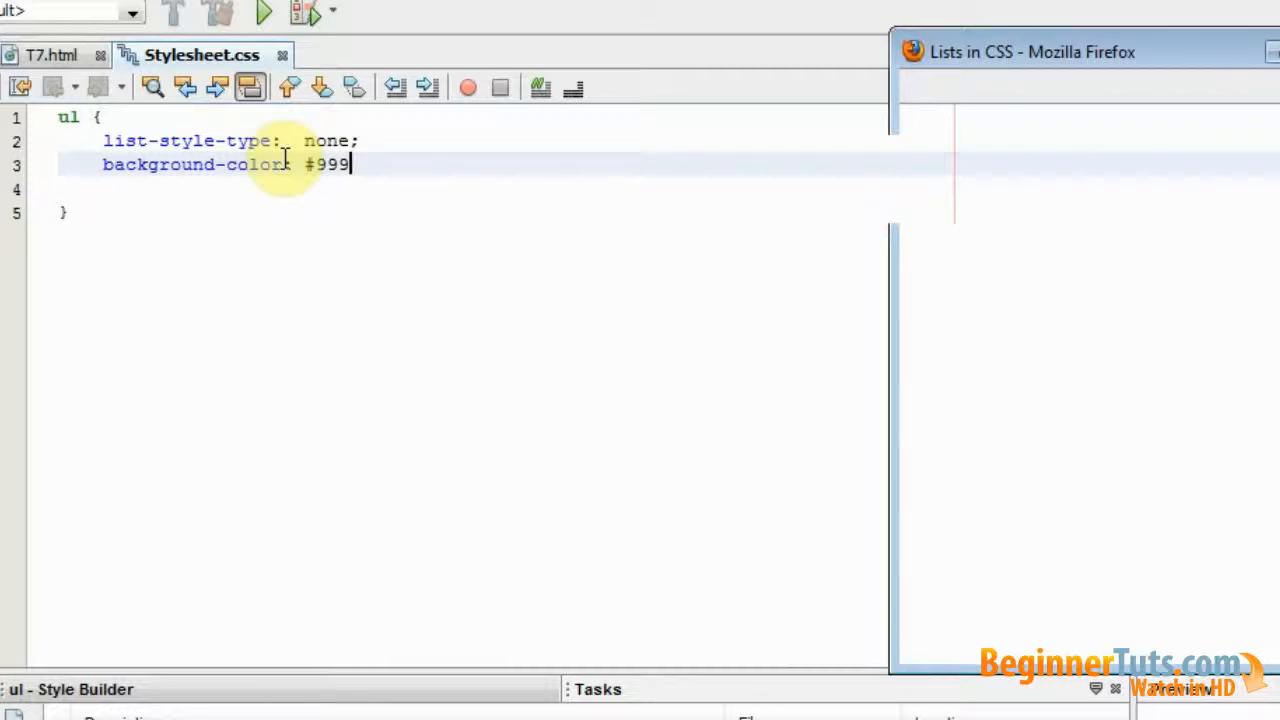
{"action": "type", "text": ";"}
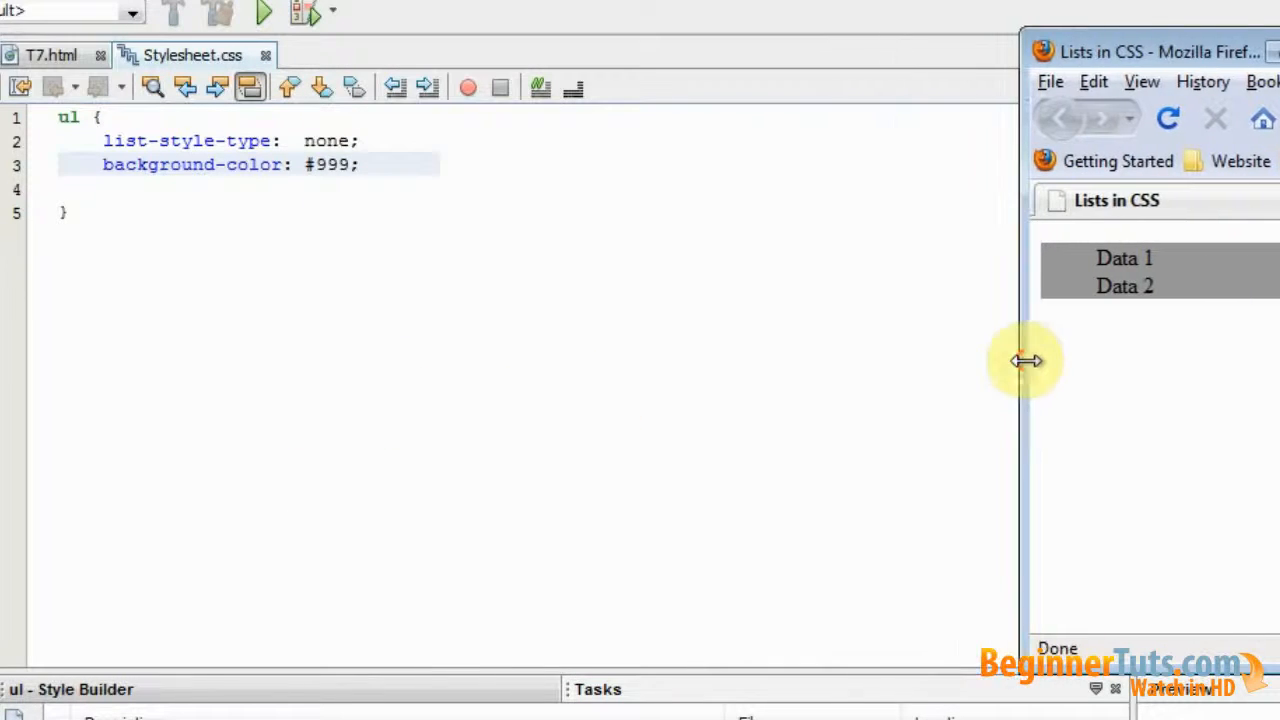
{"action": "mouse_move", "coordinate": [435, 225]}
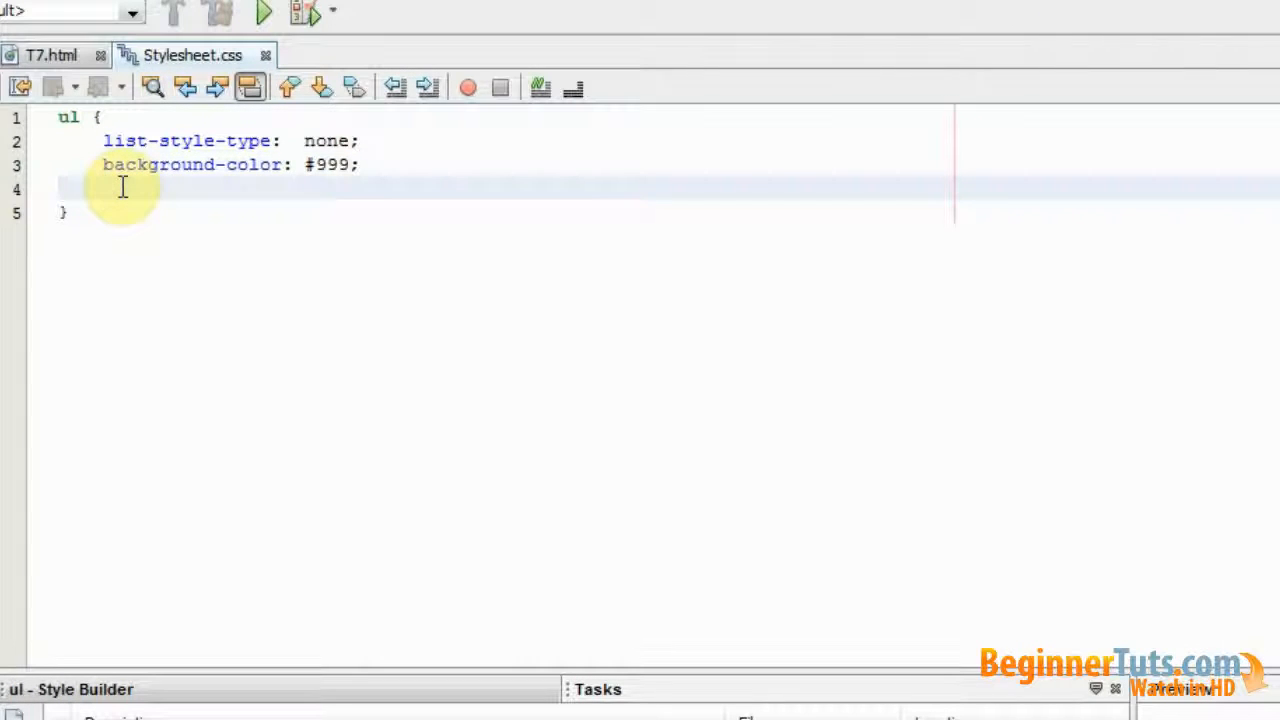
- Add width: 100px to the ul rule
{"action": "type", "text": "width:"}
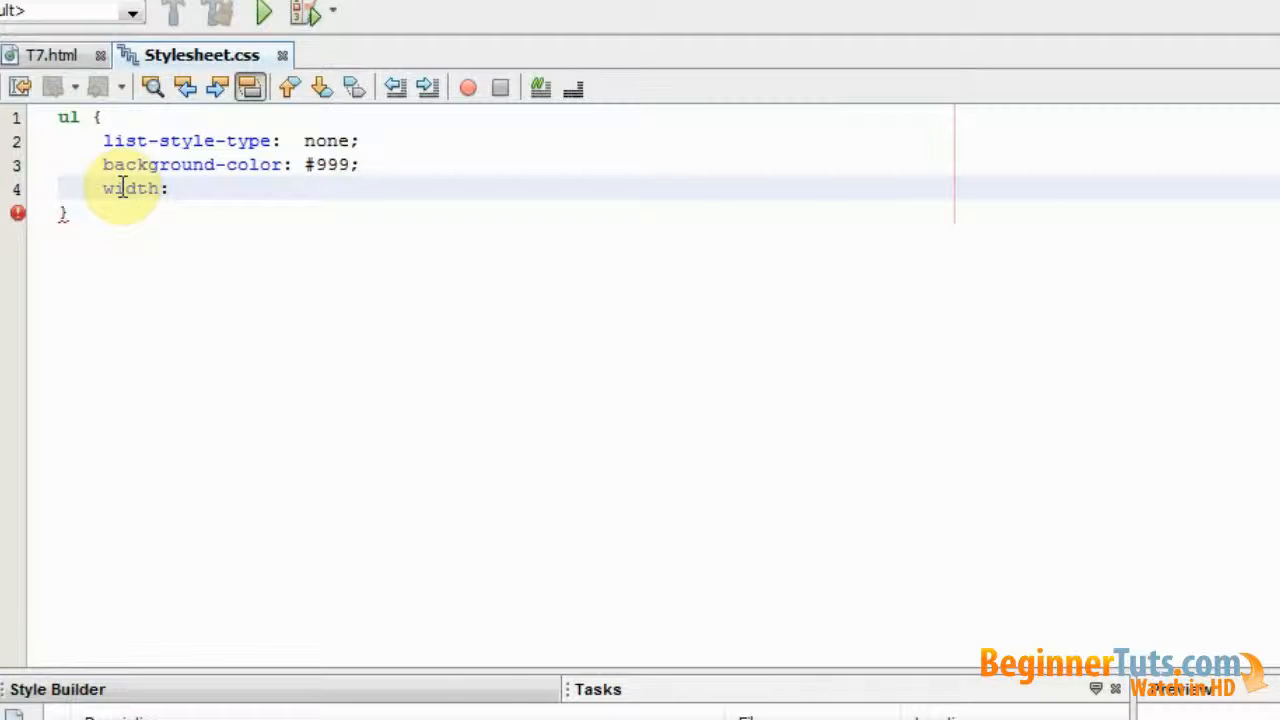
{"action": "type", "text": "100px;"}
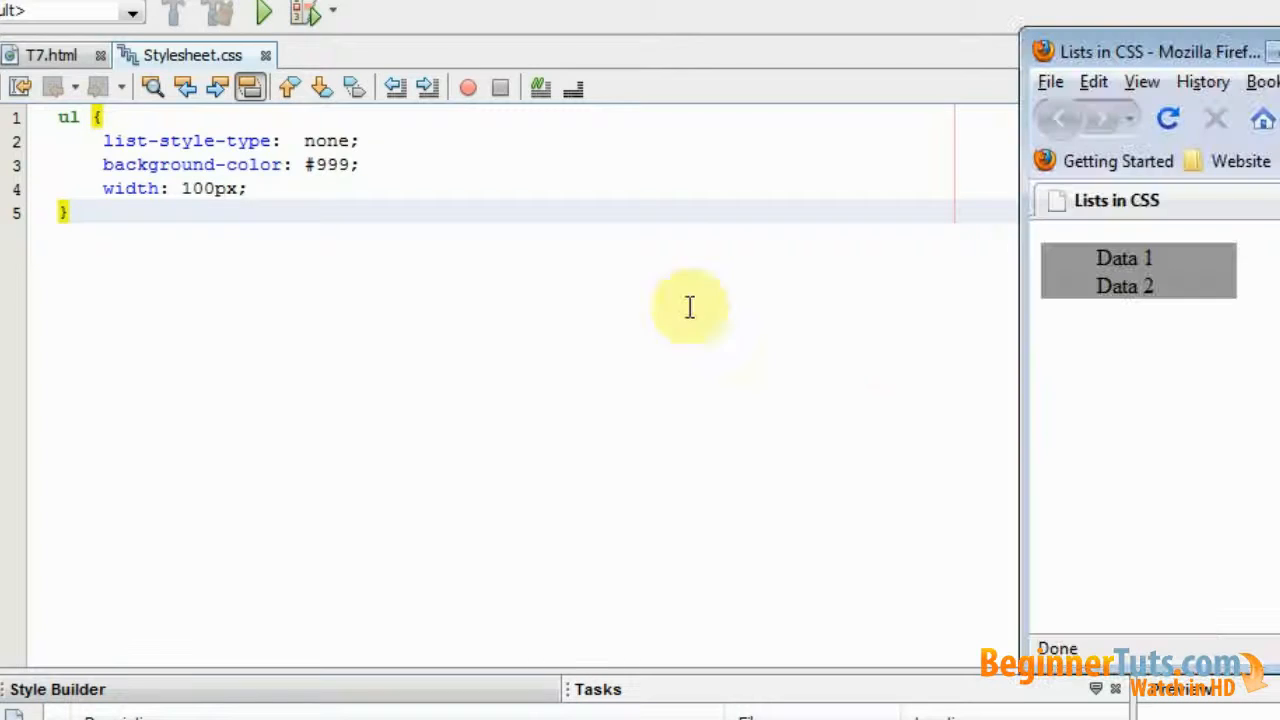
{"action": "mouse_move", "coordinate": [1010, 281]}
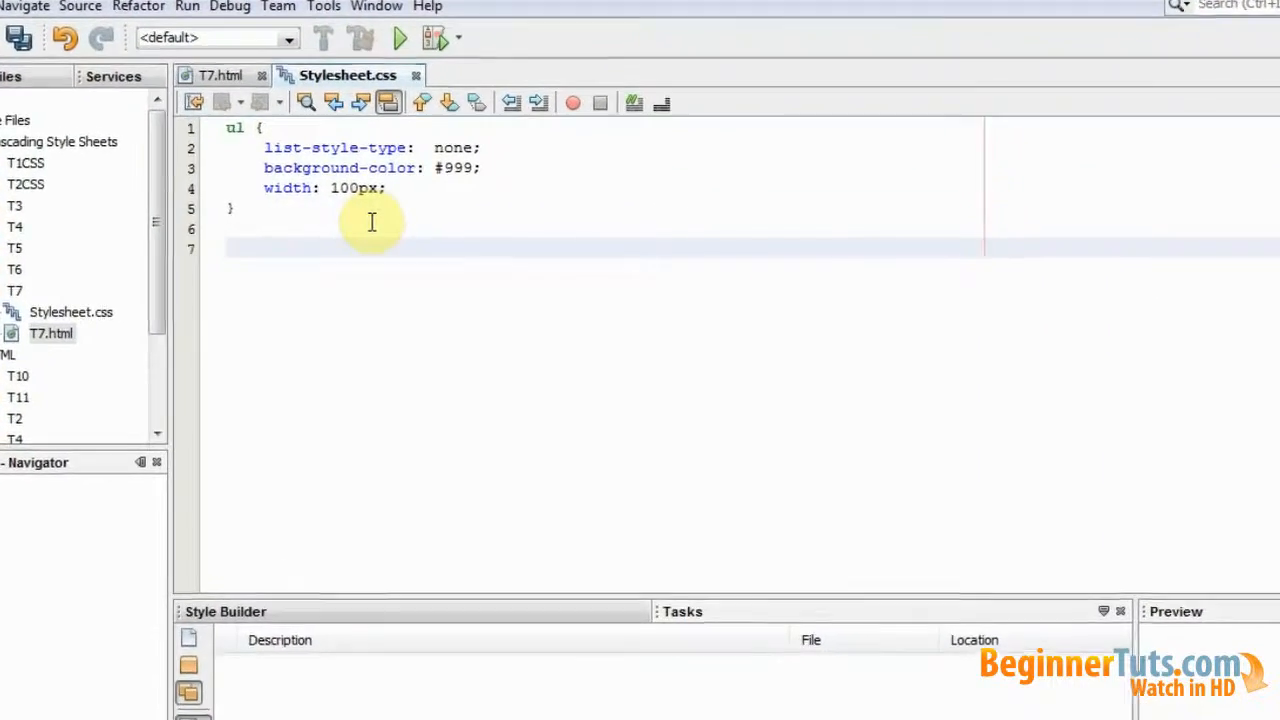
- Add an li rule with a #FF0 yellow background-color
{"action": "type", "text": "li"}
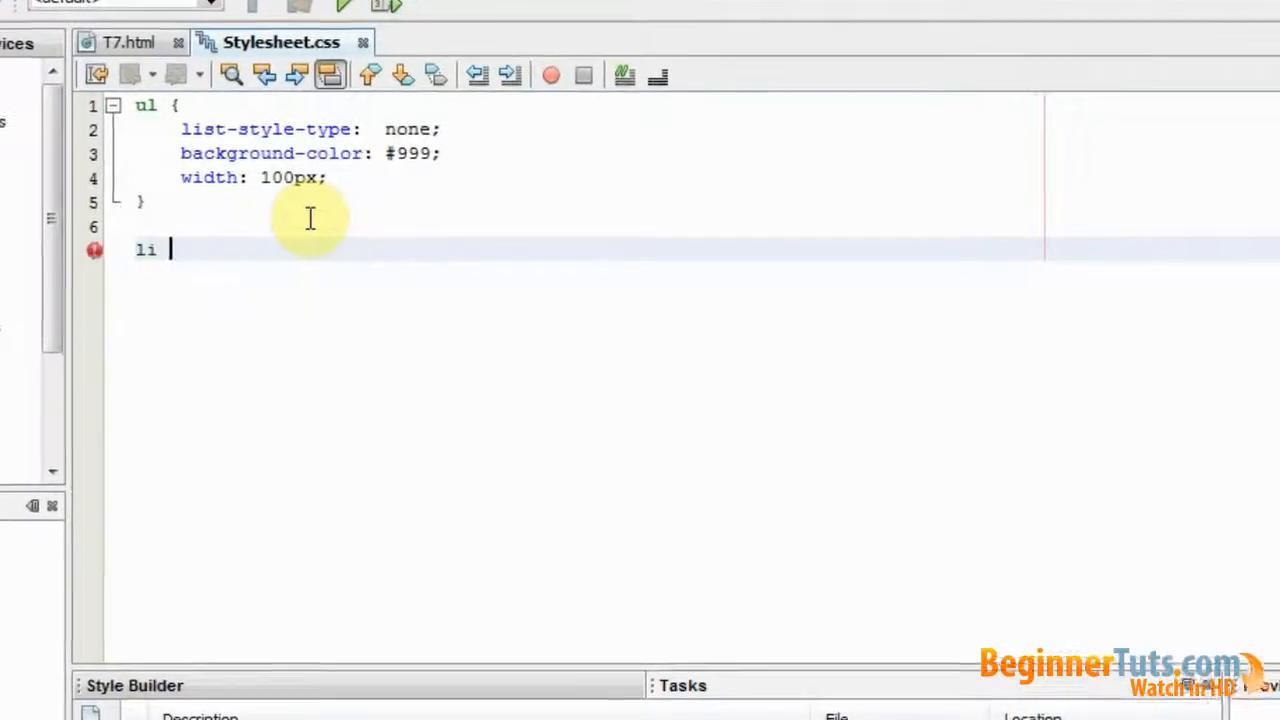
{"action": "type", "text": "{"}
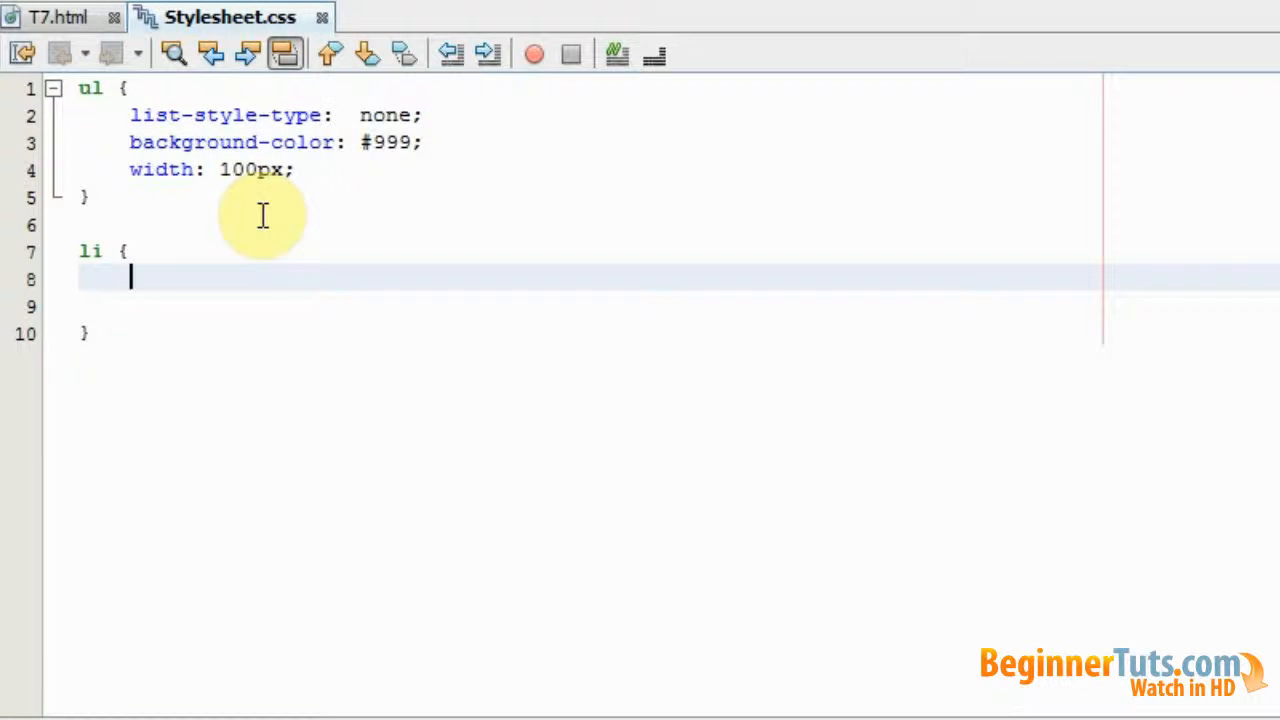
{"action": "type", "text": "background-color:"}
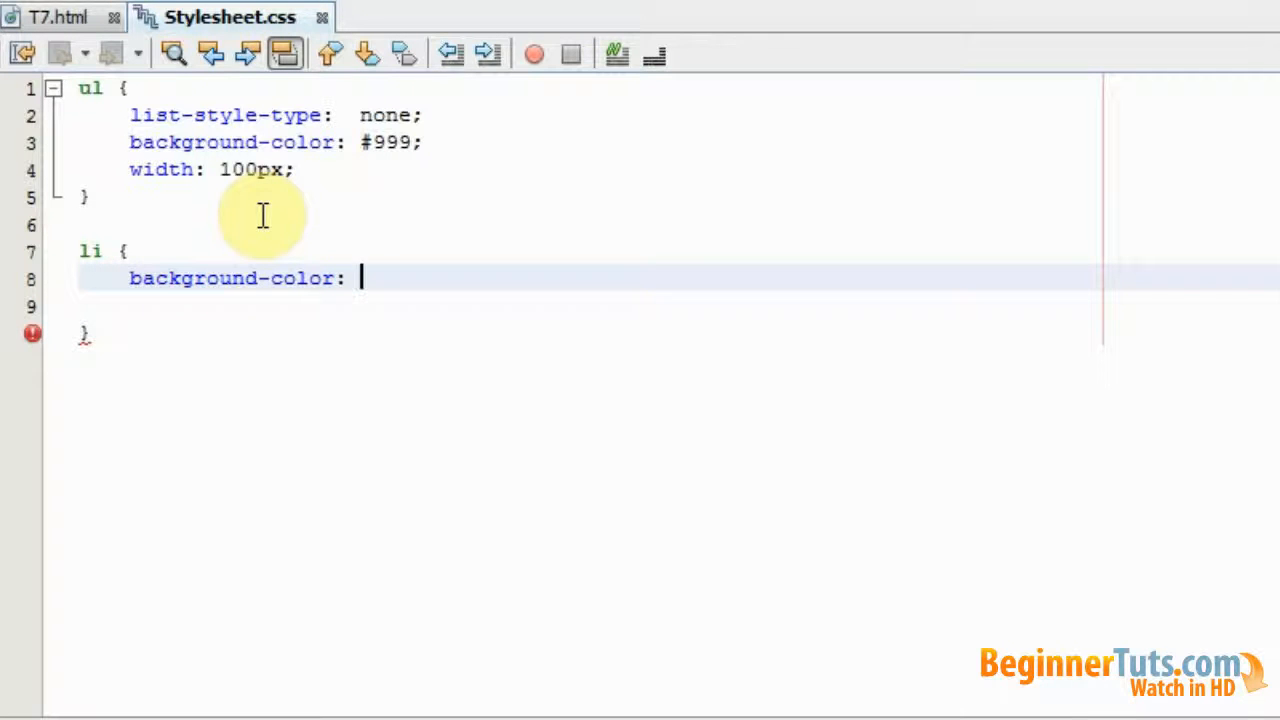
{"action": "type", "text": "#FF"}
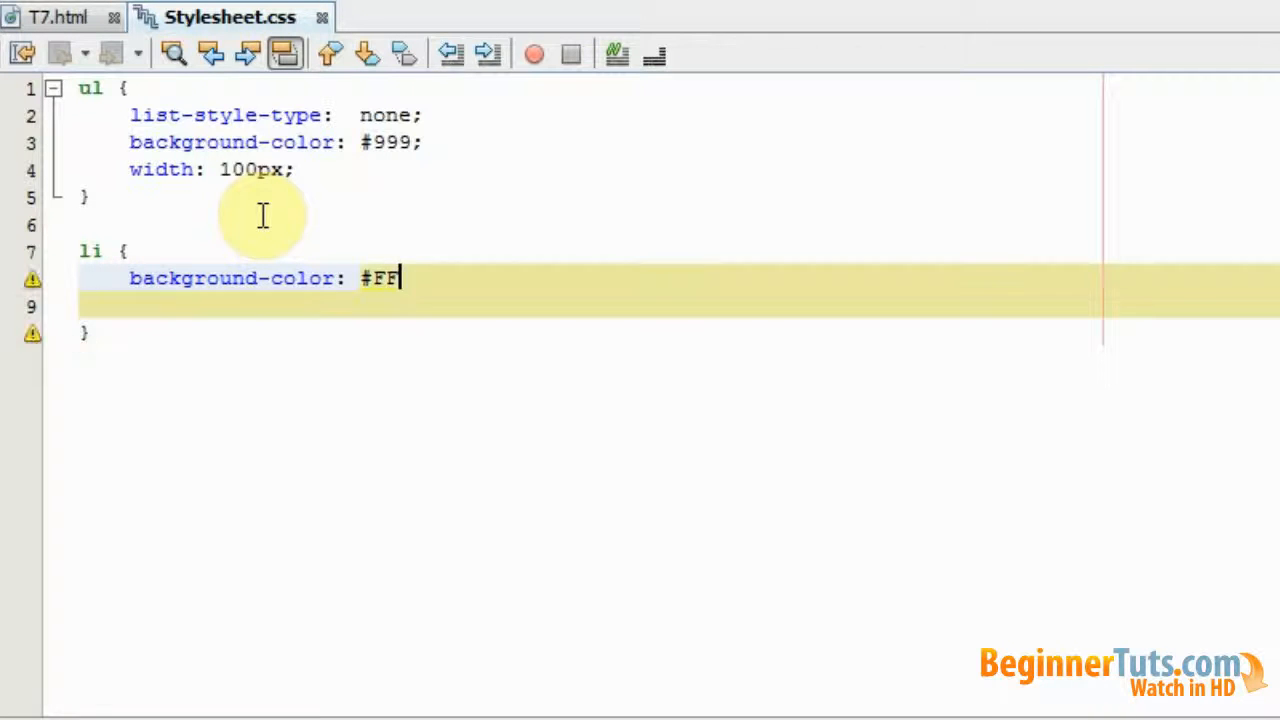
{"action": "type", "text": "0;"}
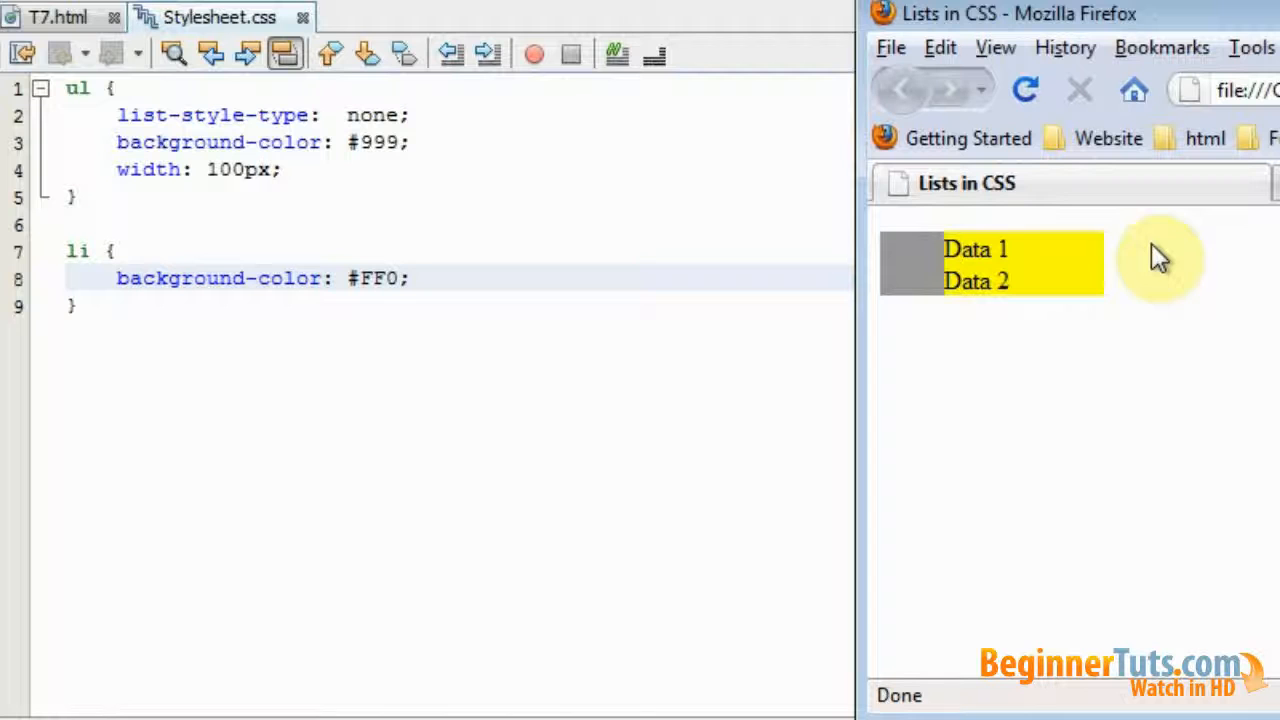
{"action": "mouse_move", "coordinate": [1165, 305]}
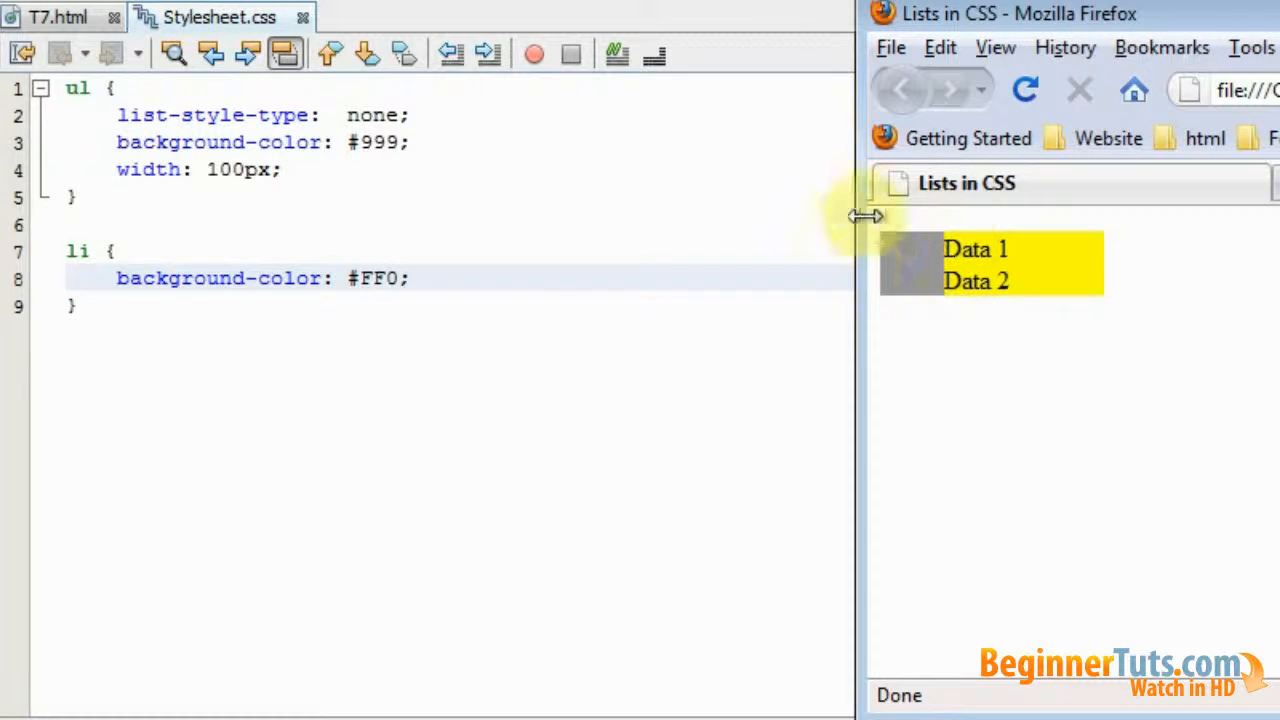
{"action": "mouse_move", "coordinate": [947, 238]}
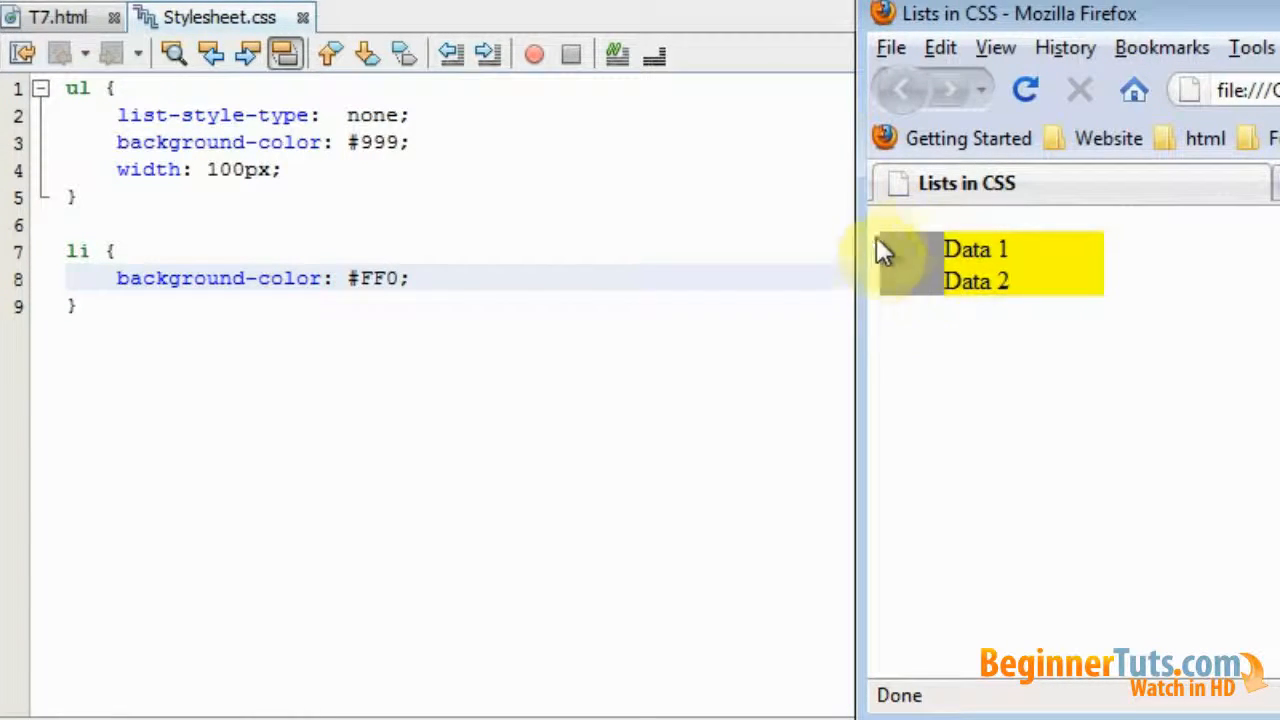
{"action": "mouse_move", "coordinate": [940, 323]}
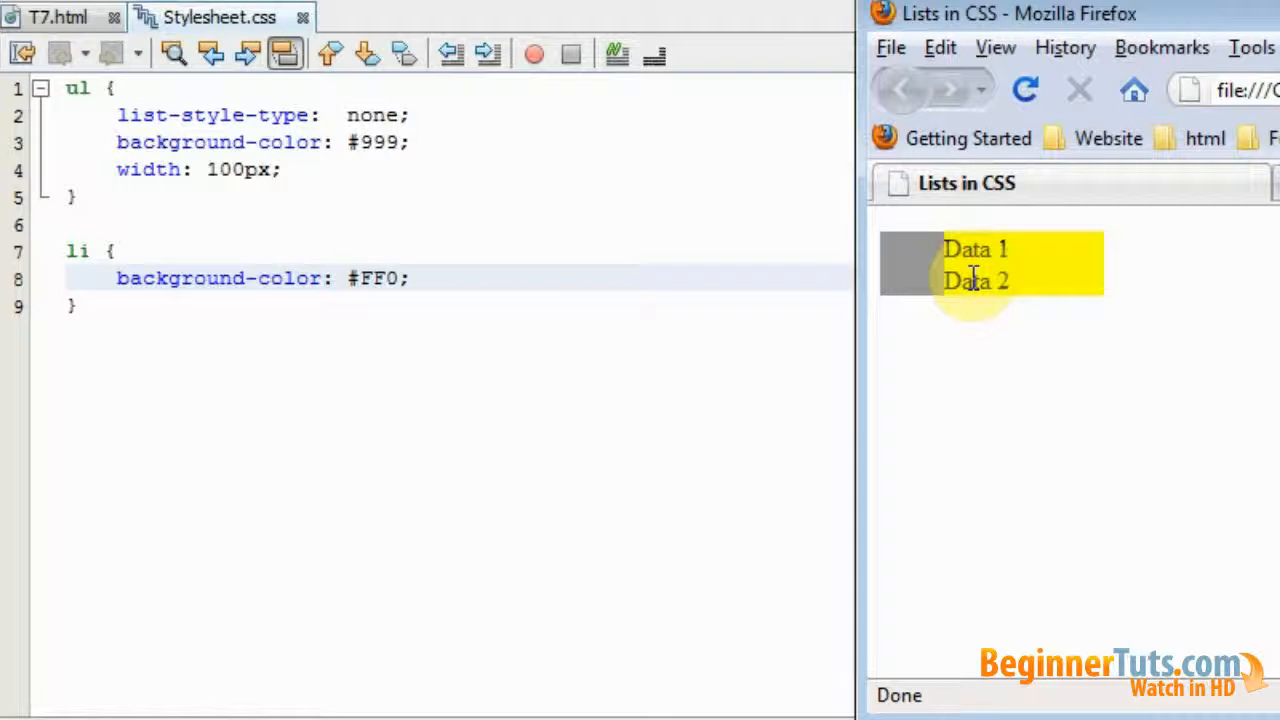
{"action": "mouse_move", "coordinate": [998, 325]}
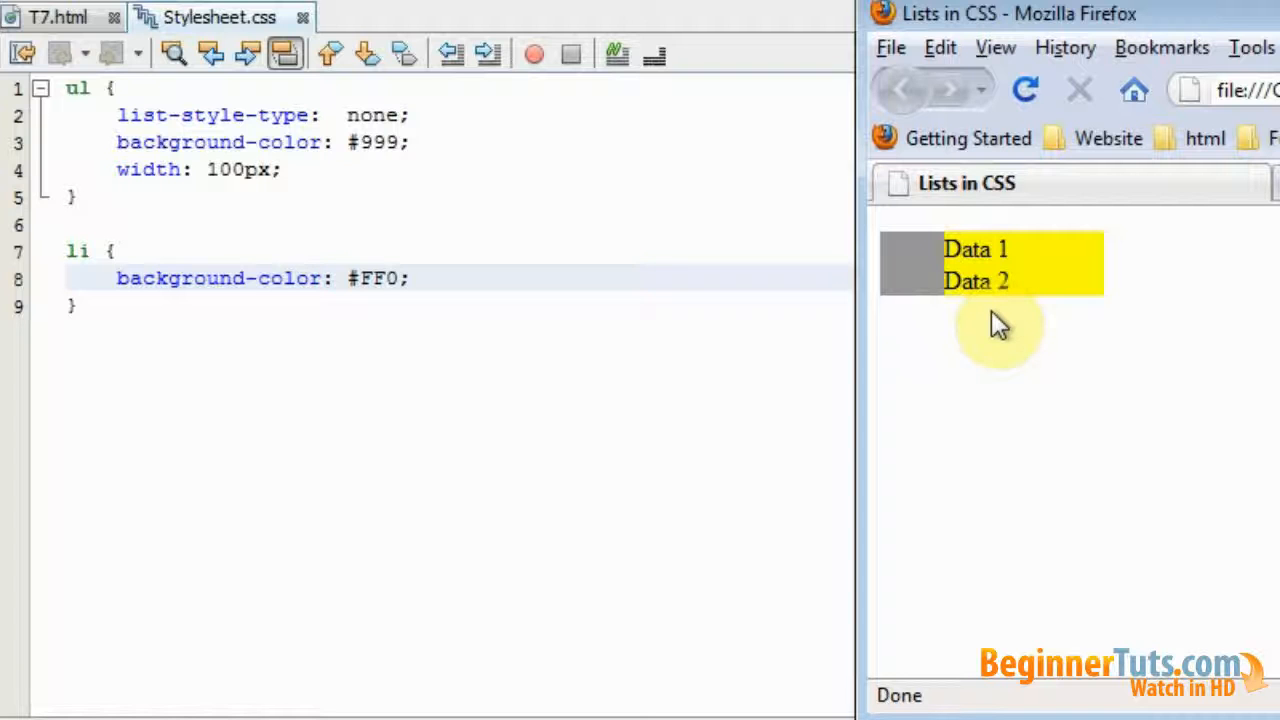
{"action": "mouse_move", "coordinate": [990, 325]}
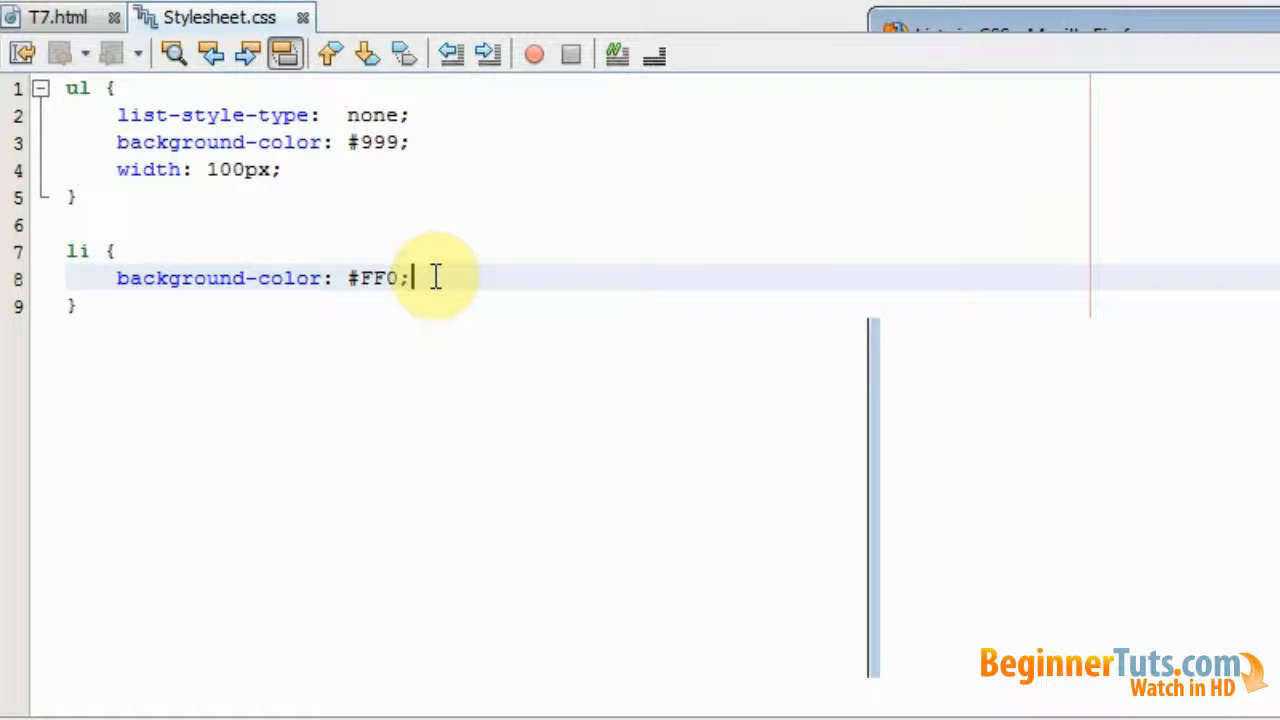
- Add display: inline to the li rule and change its background to #999
{"action": "type", "text": "display:"}
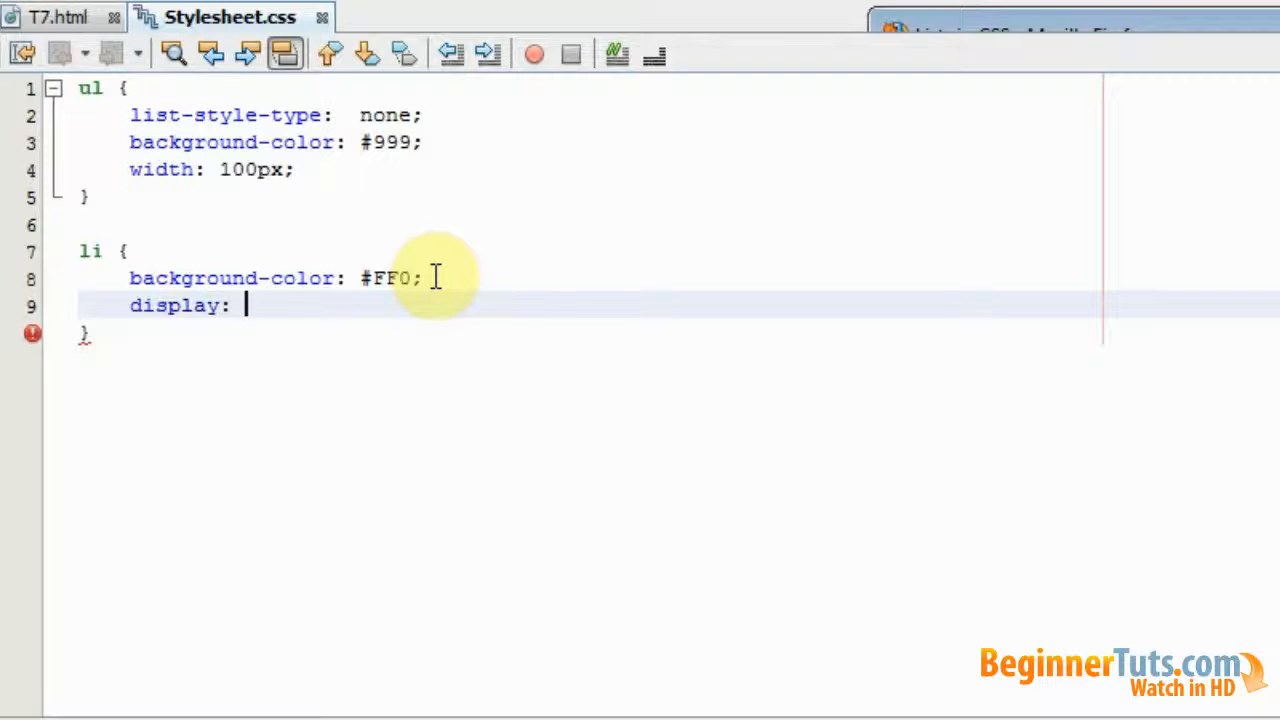
{"action": "type", "text": "inline"}
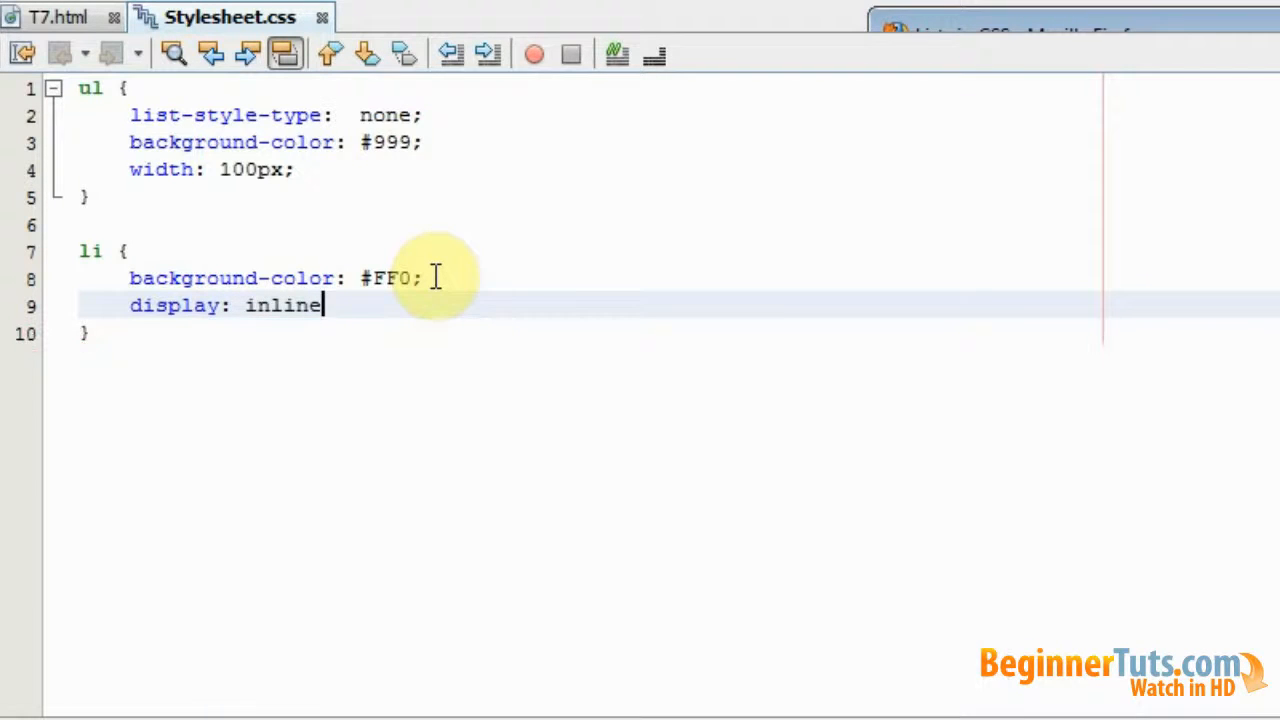
{"action": "type", "text": ";"}
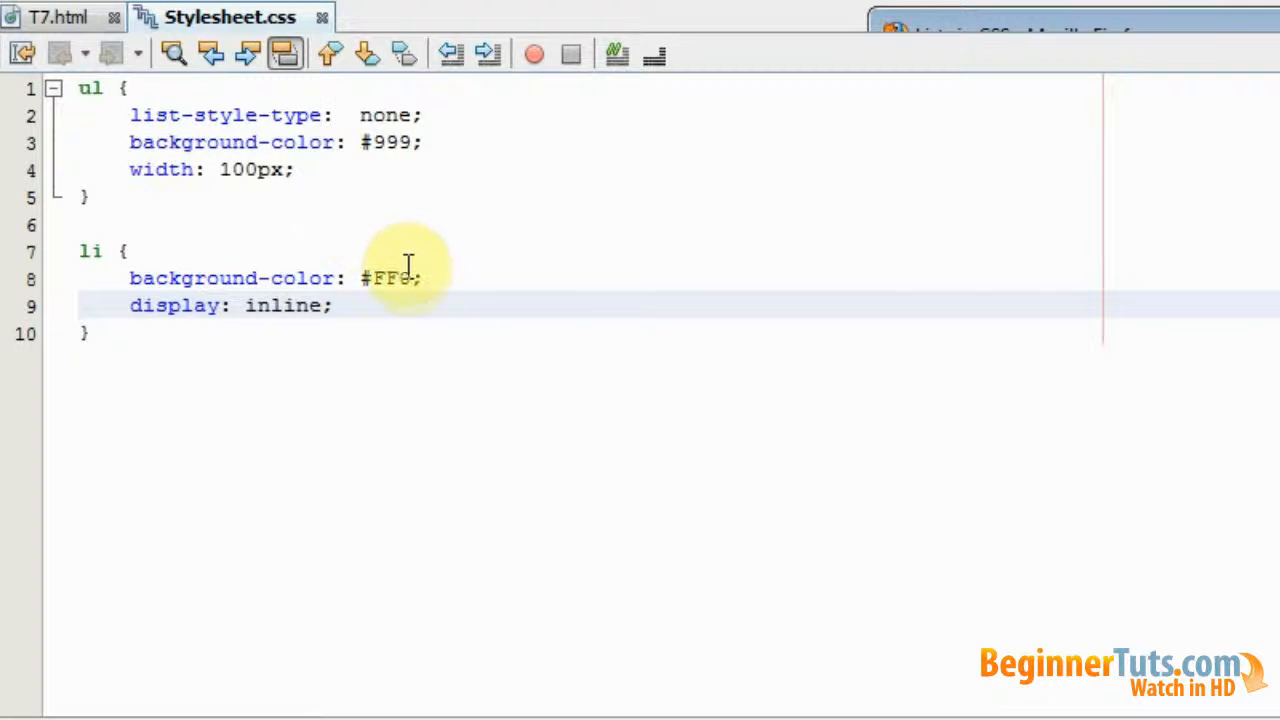
{"action": "key", "text": "BackSpace"}
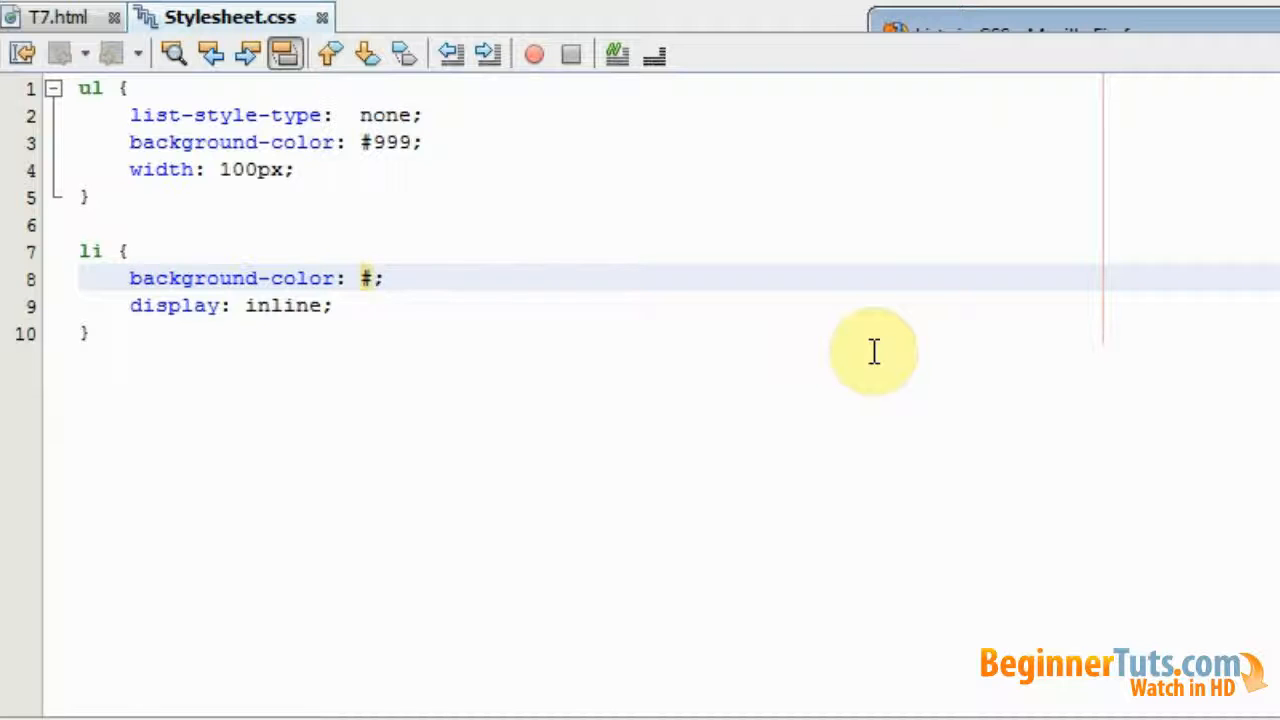
{"action": "type", "text": "999"}
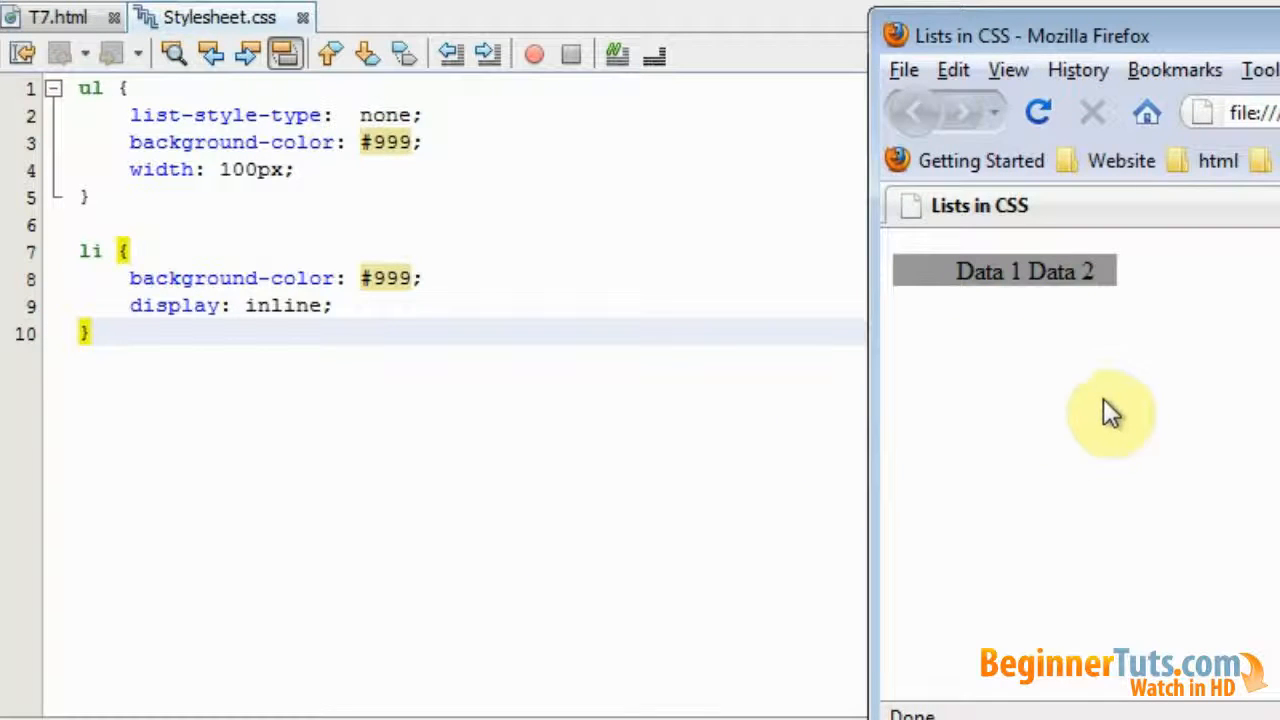
{"action": "mouse_move", "coordinate": [1118, 350]}
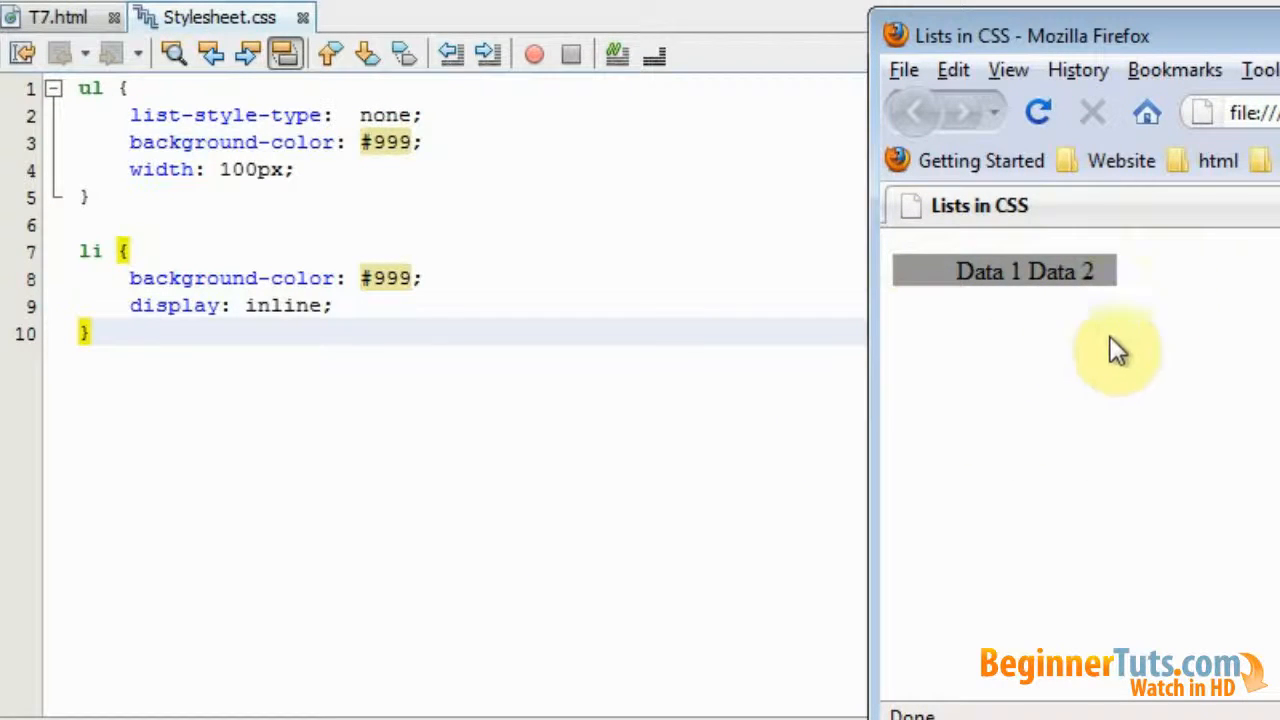
{"action": "mouse_move", "coordinate": [1100, 315]}
{"action": "type", "text": "float"}
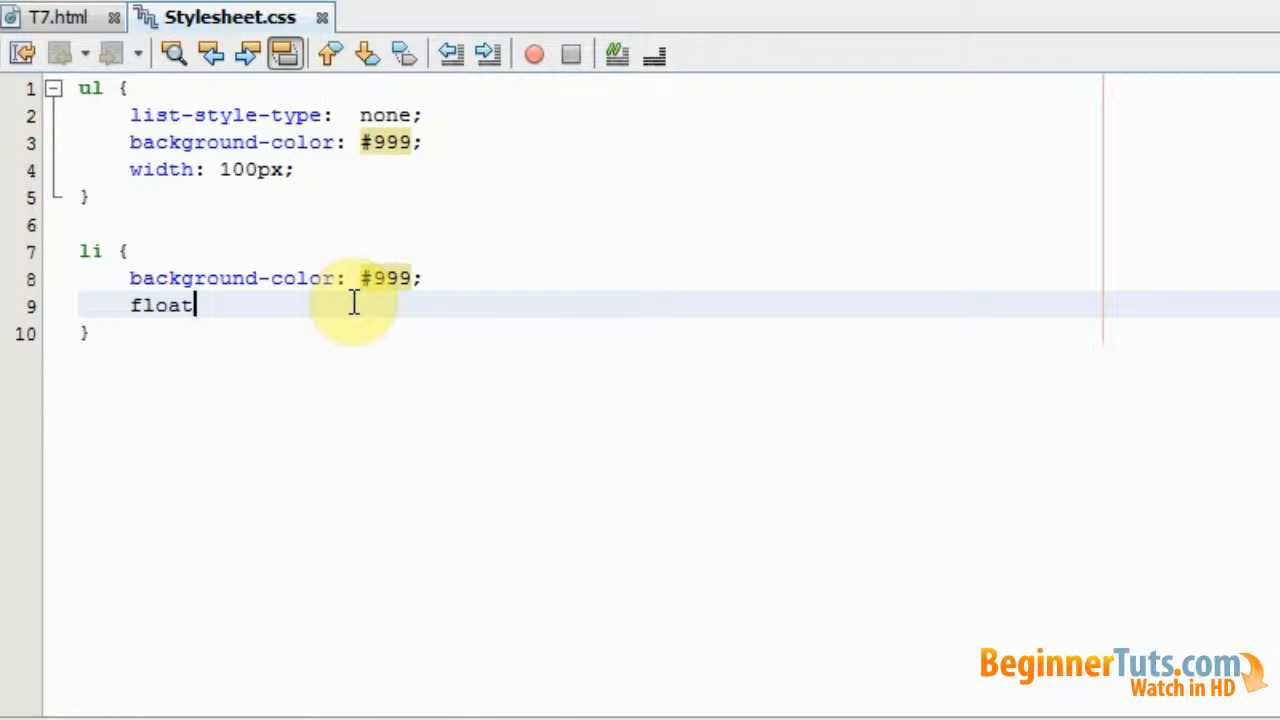
- Replace display: inline with float: left in the li rule
{"action": "type", "text": ": left;"}
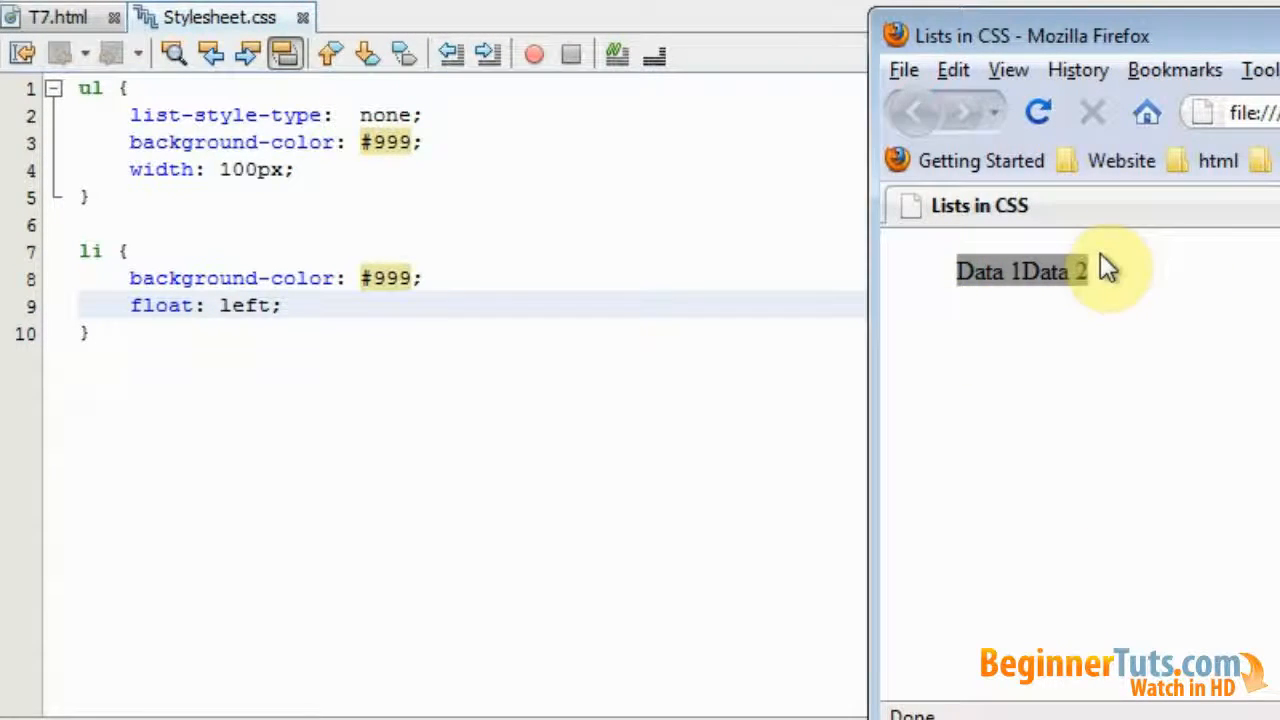
{"action": "mouse_move", "coordinate": [945, 308]}
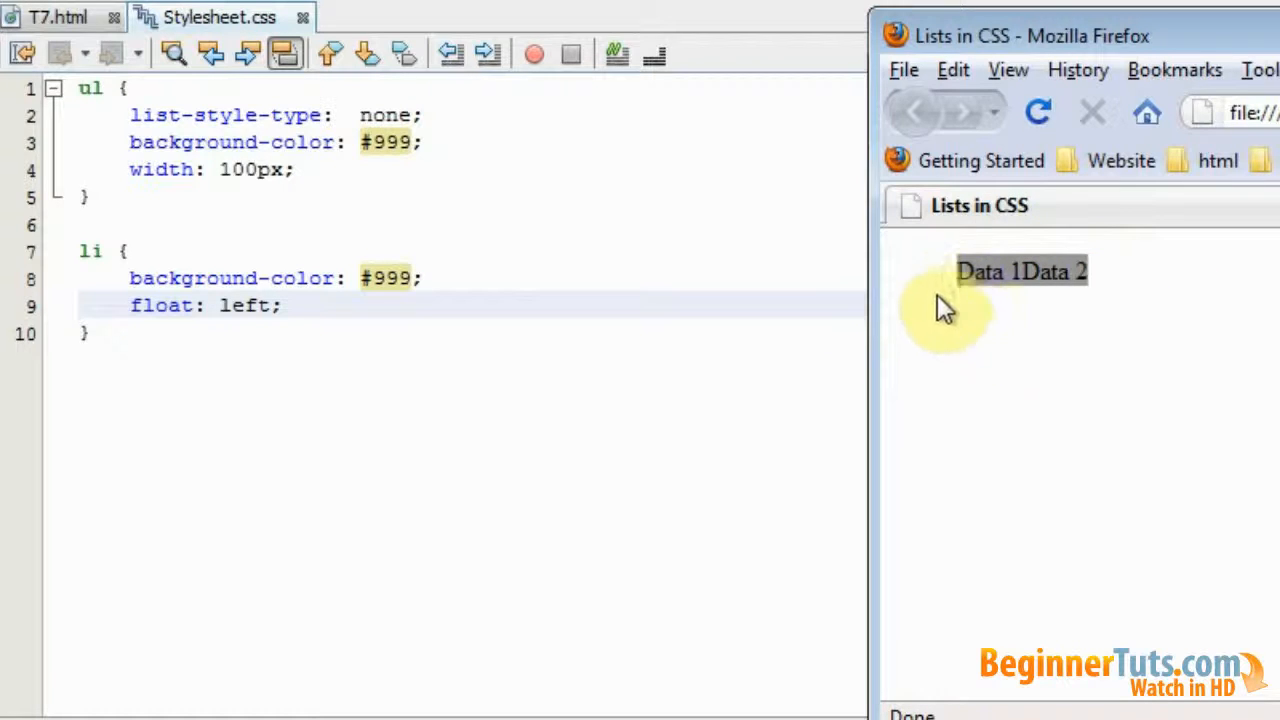
{"action": "mouse_move", "coordinate": [1165, 305]}
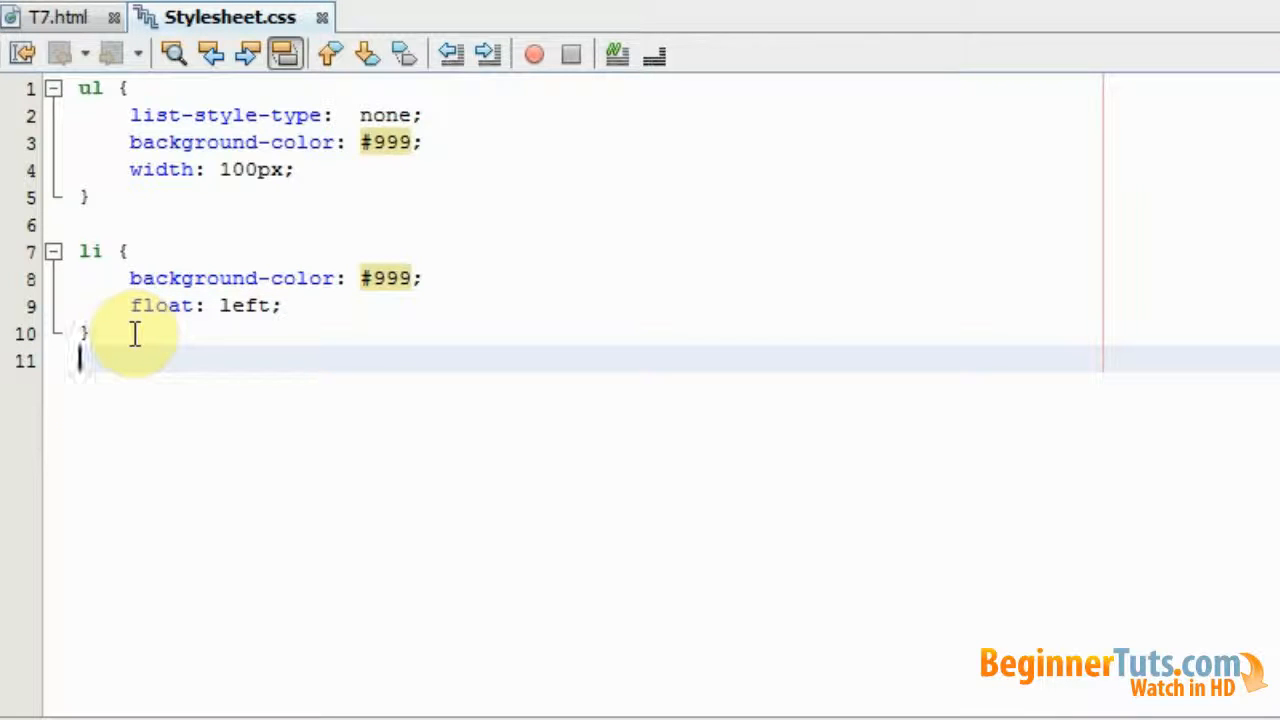
- Add a #lispecial rule with background-color #FF0
{"action": "type", "text": "#"}
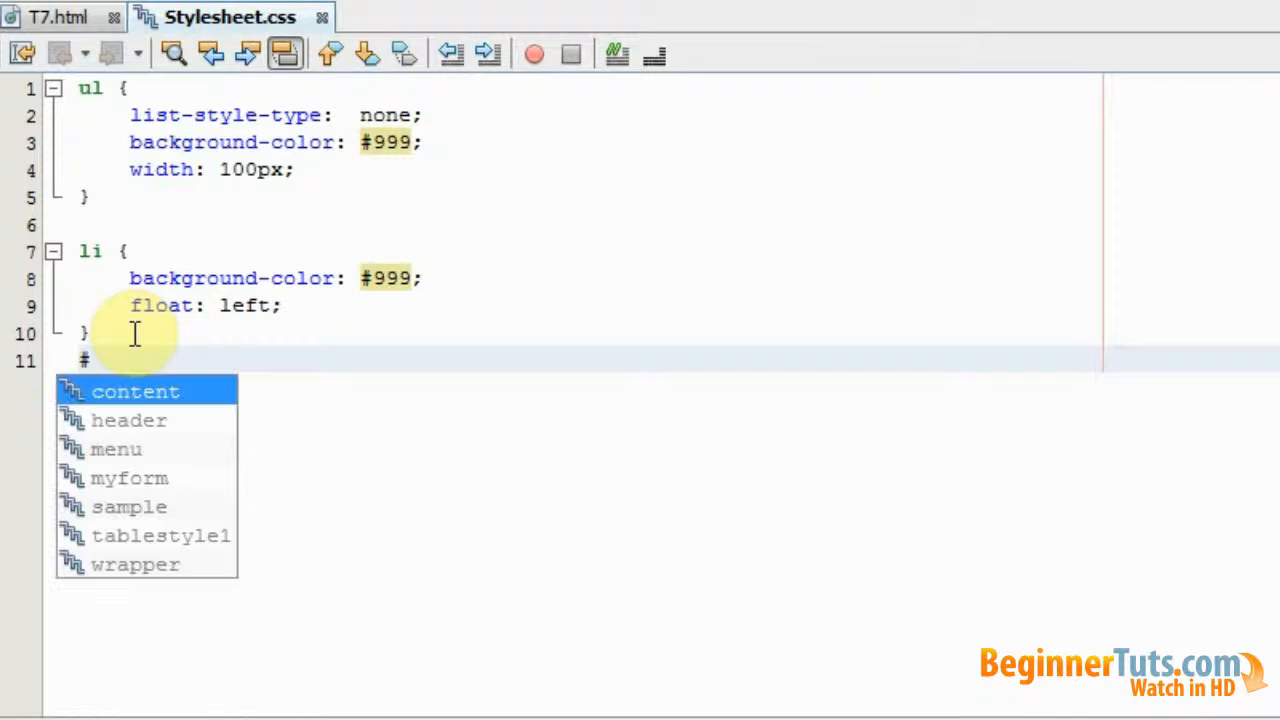
{"action": "type", "text": "#"}
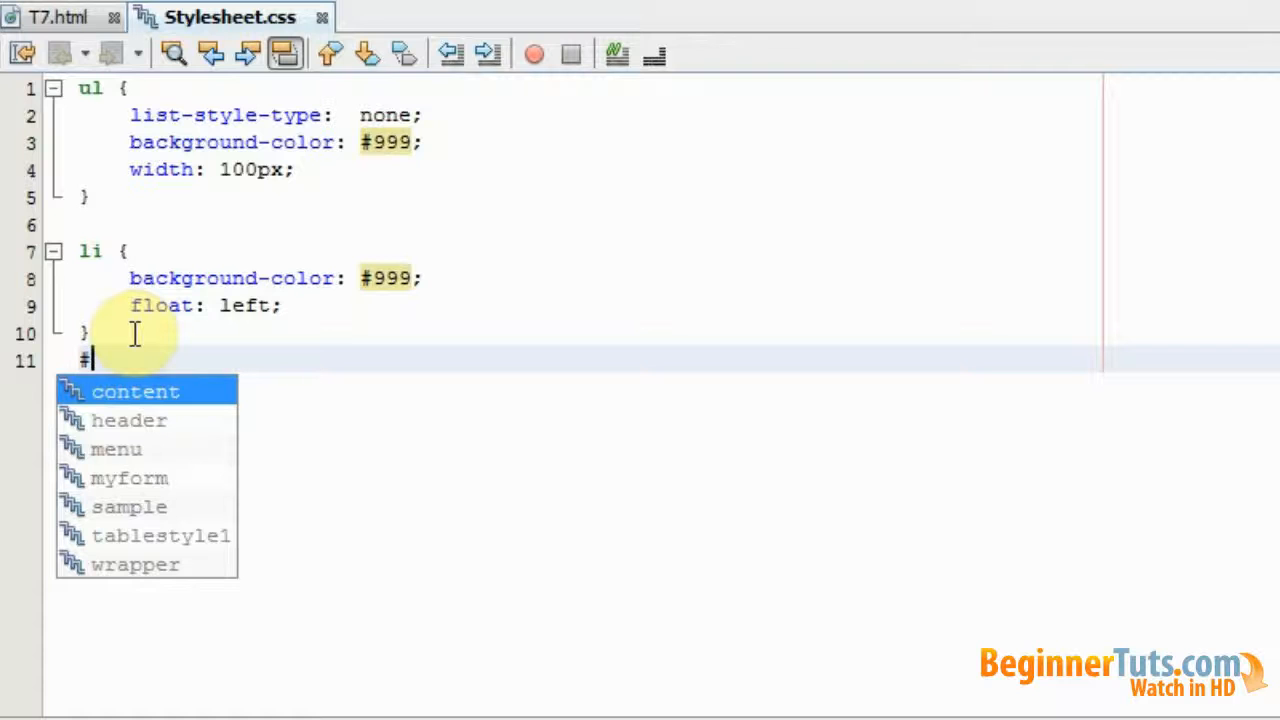
{"action": "type", "text": "lis"}
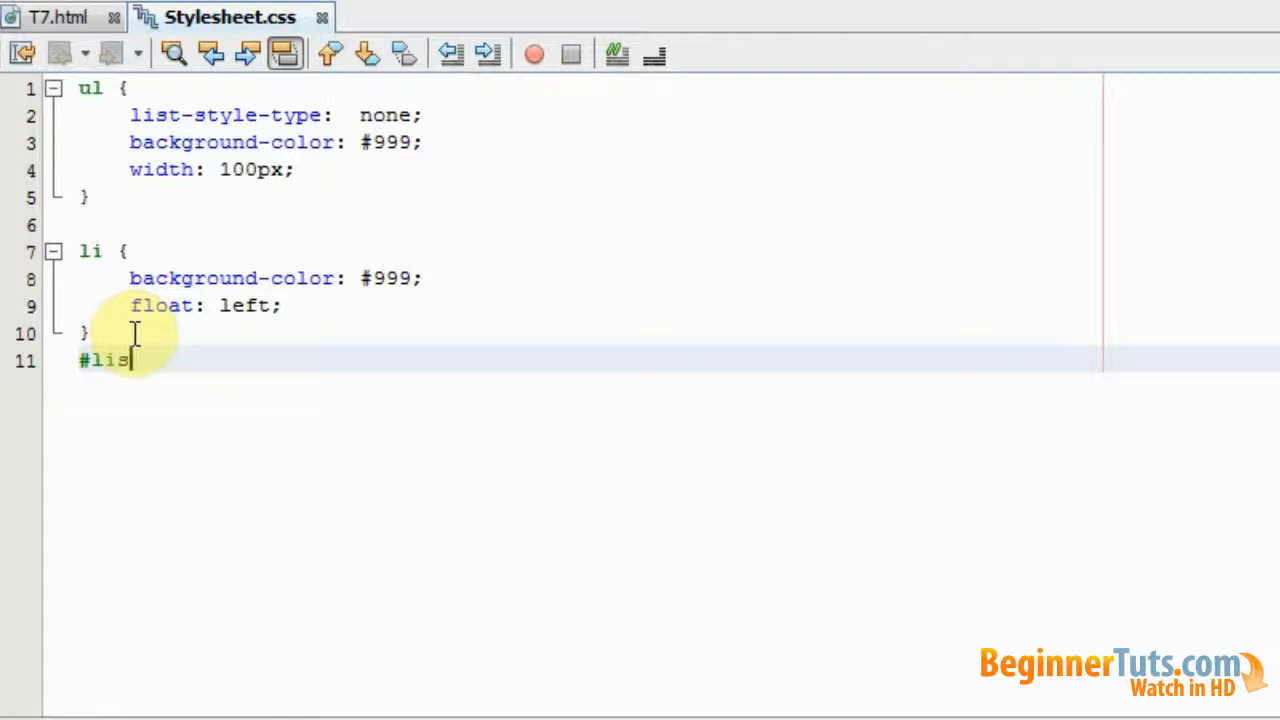
{"action": "type", "text": "pecial"}
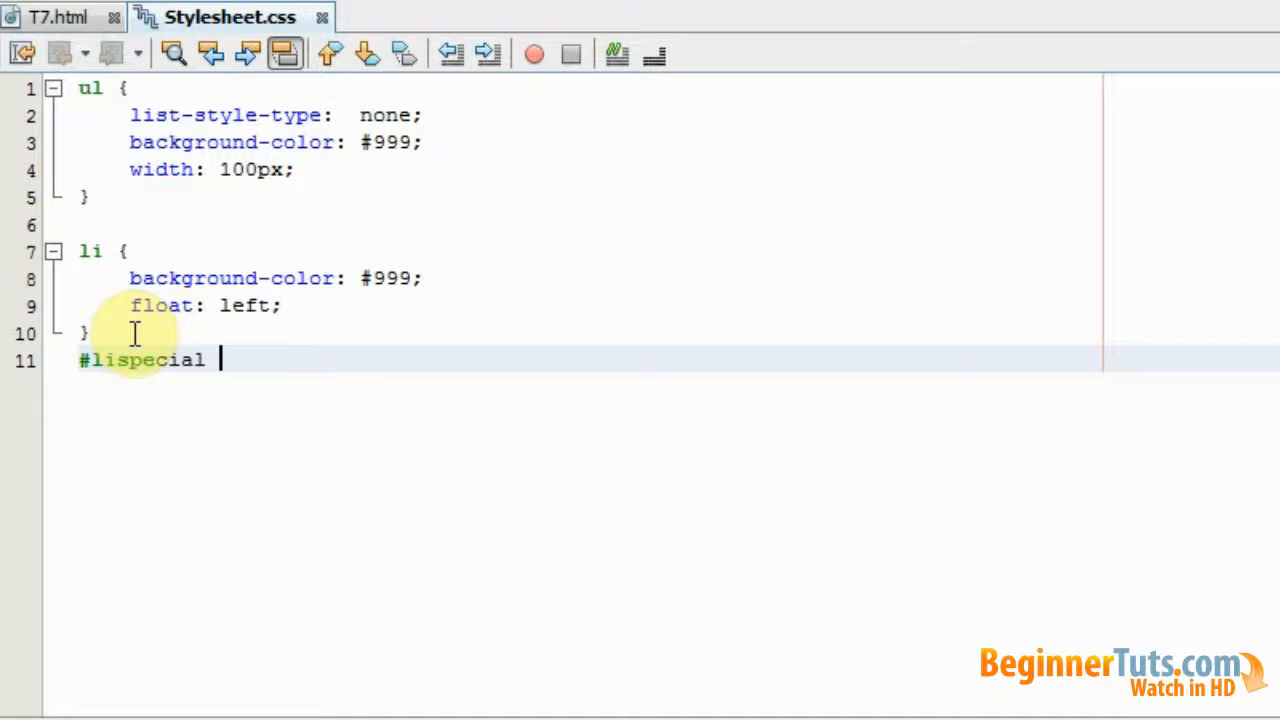
{"action": "type", "text": "{"}
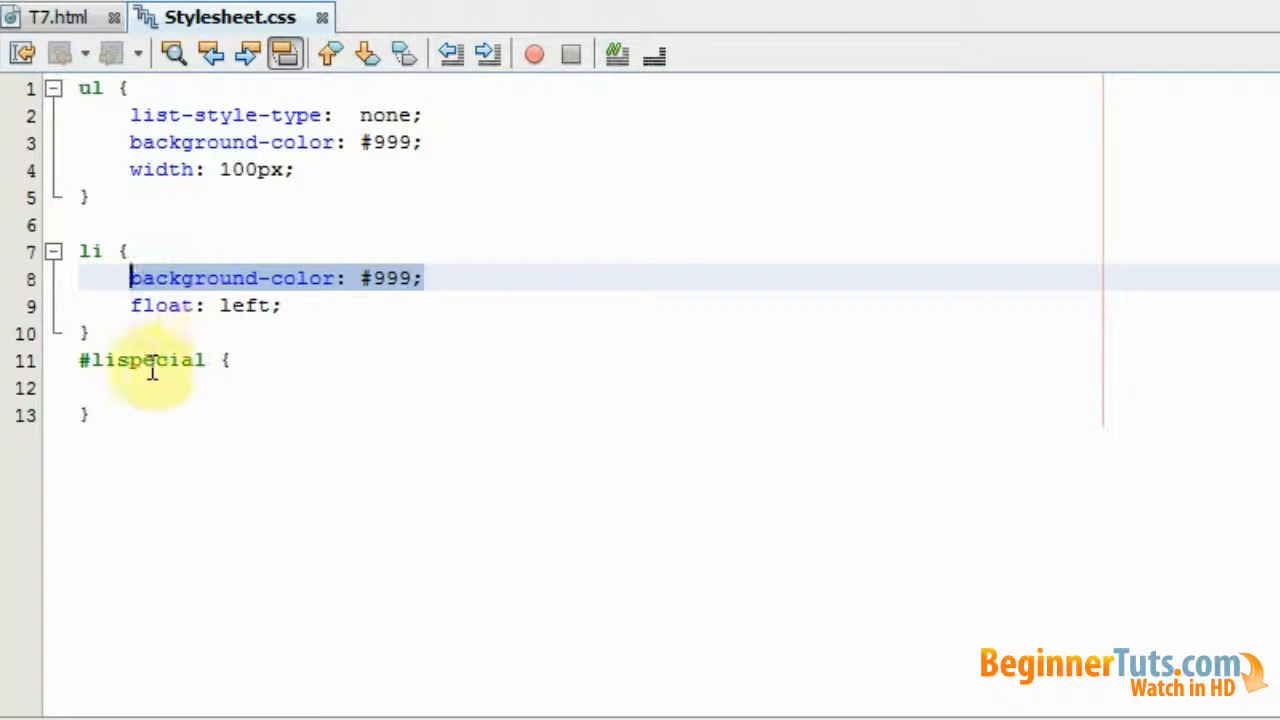
{"action": "type", "text": "background-color: #999;"}
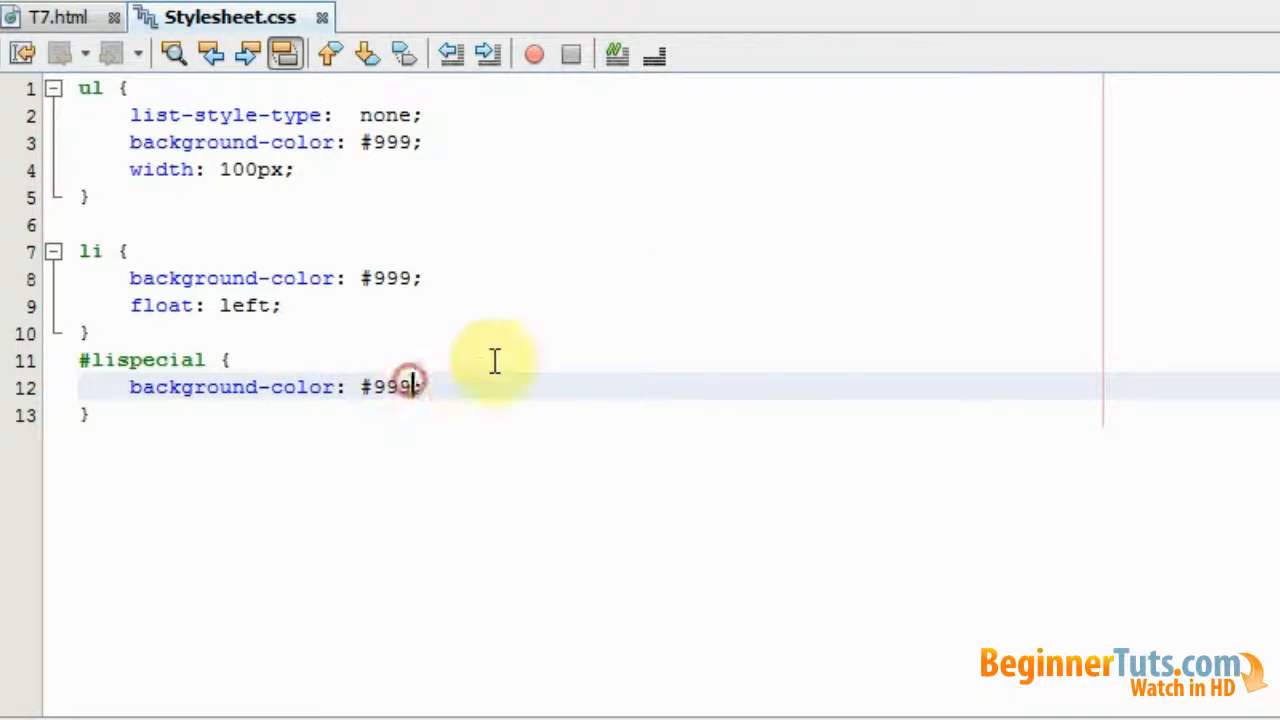
{"action": "key", "text": "BackSpace"}
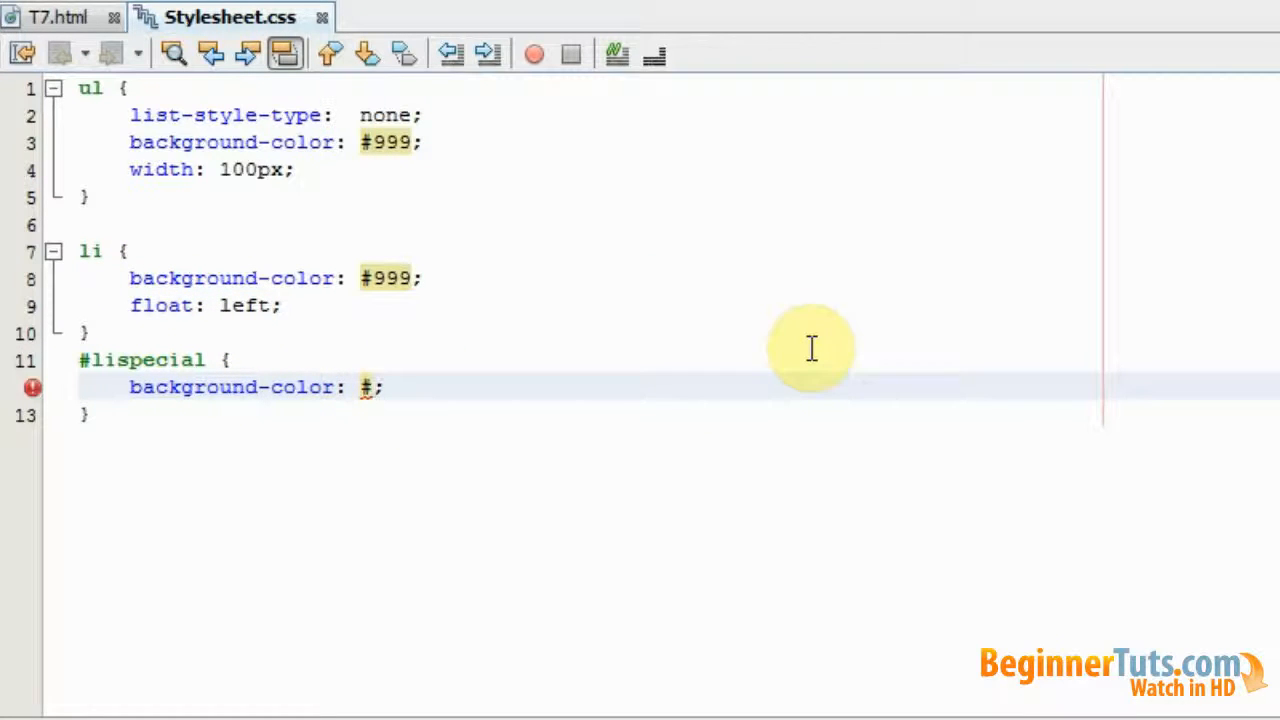
{"action": "type", "text": "FF0"}
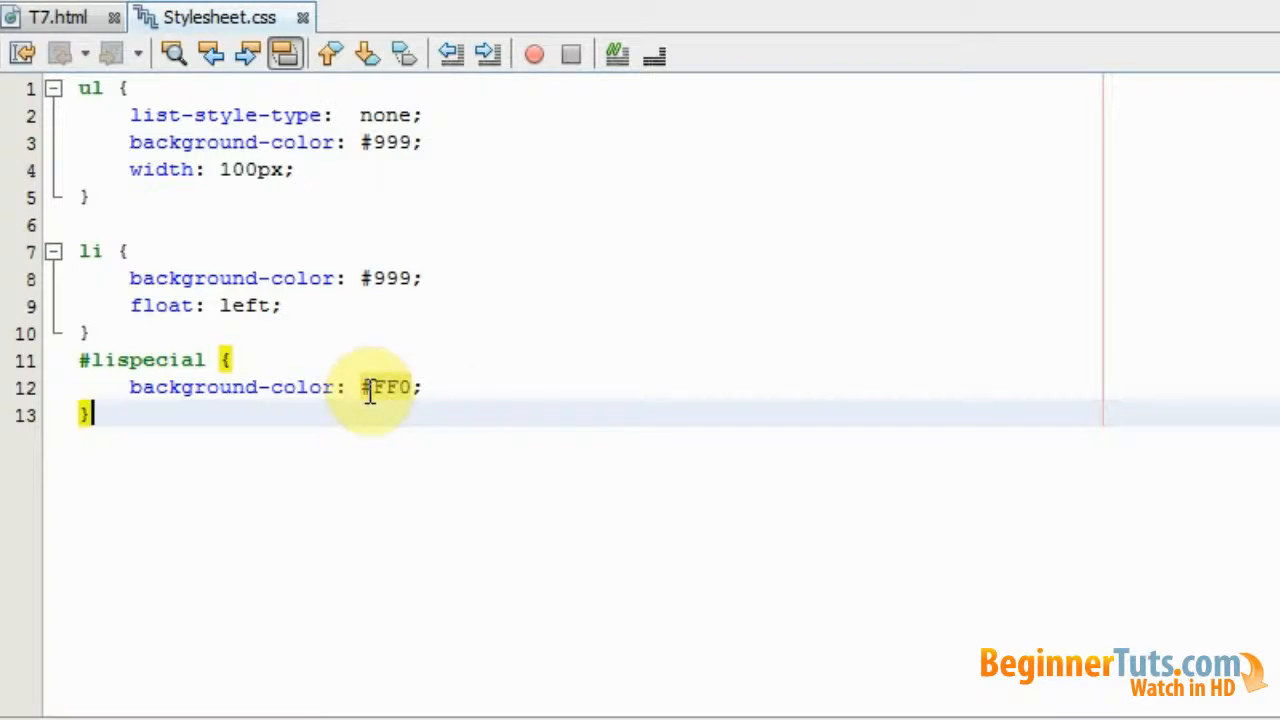
{"action": "left_click", "coordinate": [55, 17]}
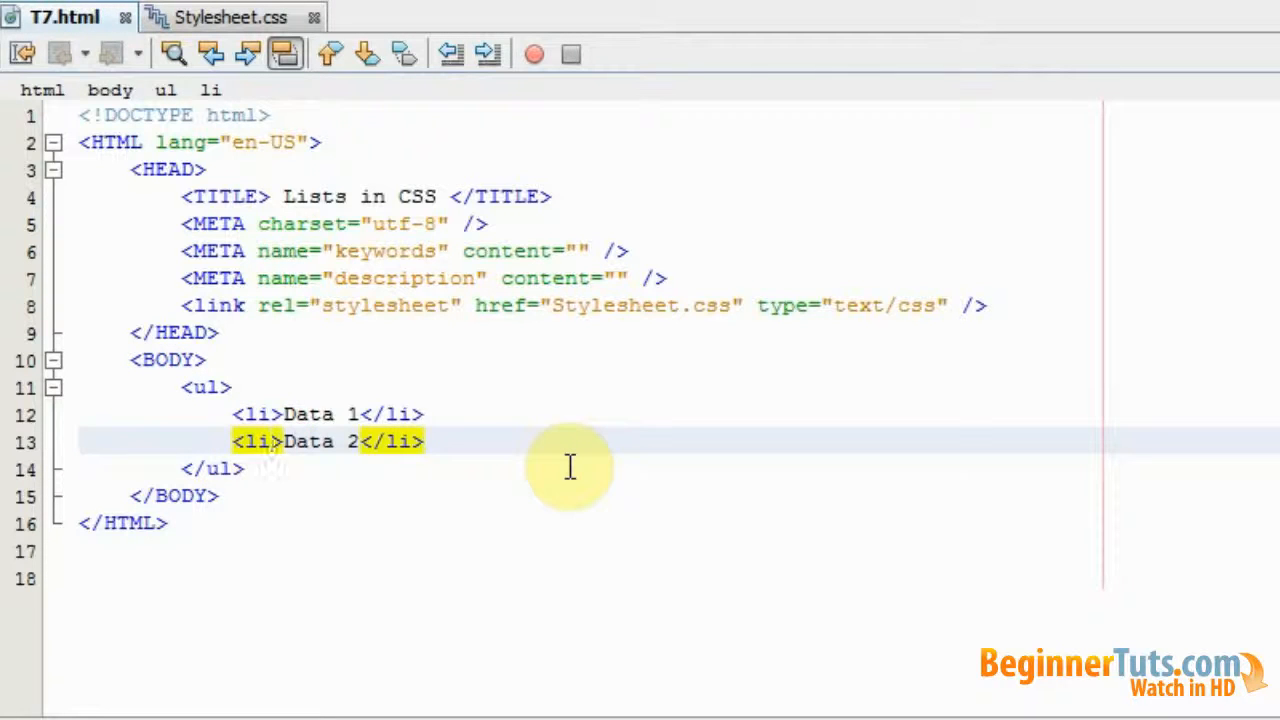
- Give the second list item (Data 2) id="lispecial" in T7.html
{"action": "type", "text": "id=\"\""}
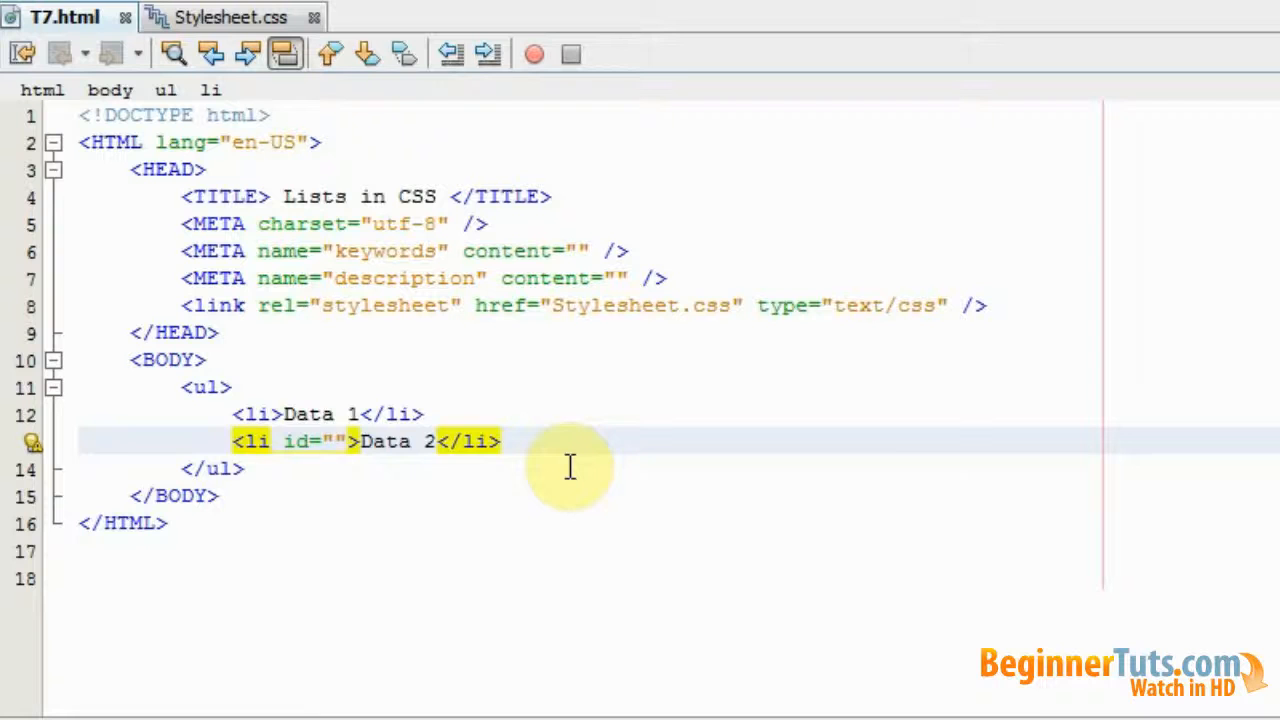
{"action": "type", "text": "lispecial"}
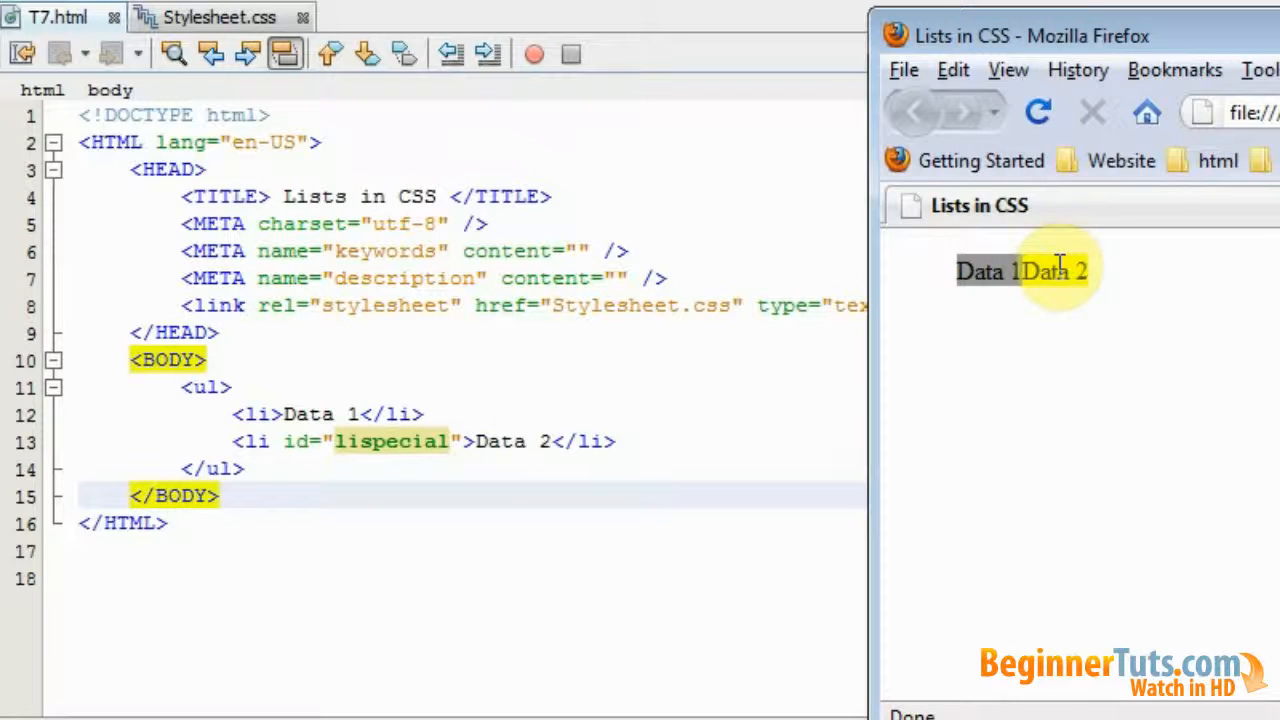
{"action": "mouse_move", "coordinate": [1085, 305]}
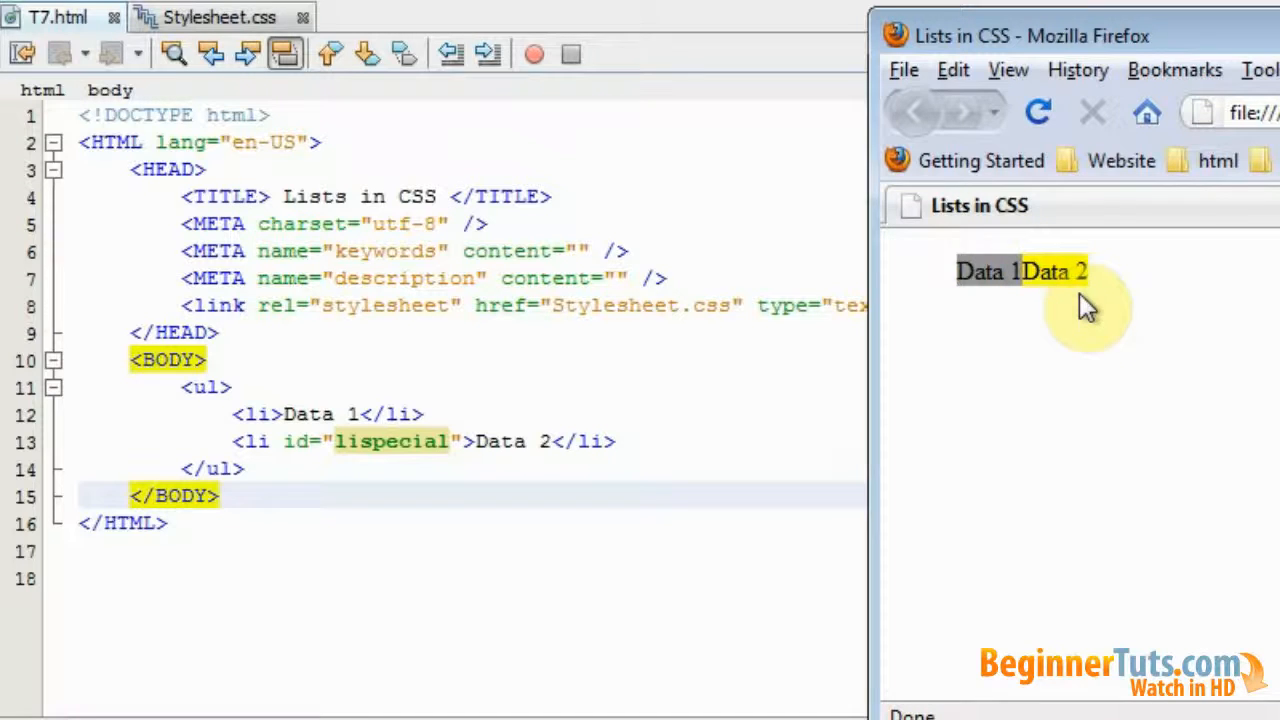
{"action": "left_click", "coordinate": [207, 17]}
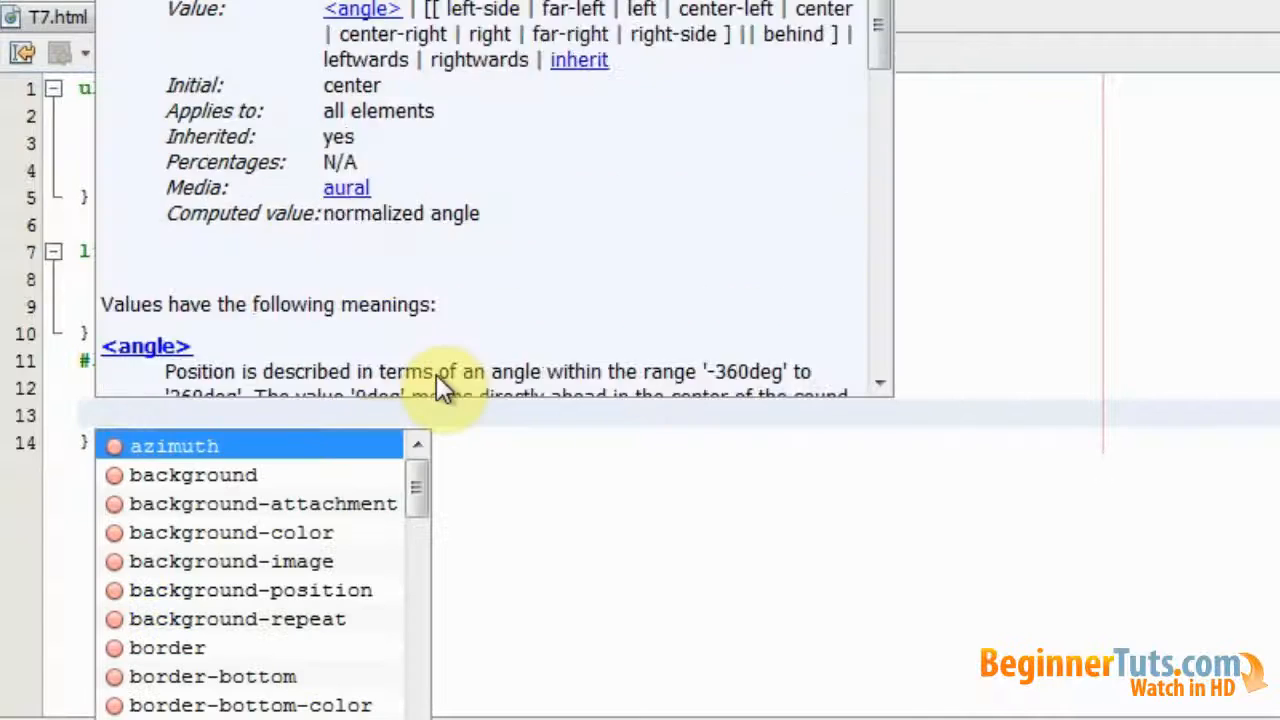
- Add height: 50px to the #lispecial rule
{"action": "type", "text": "height:"}
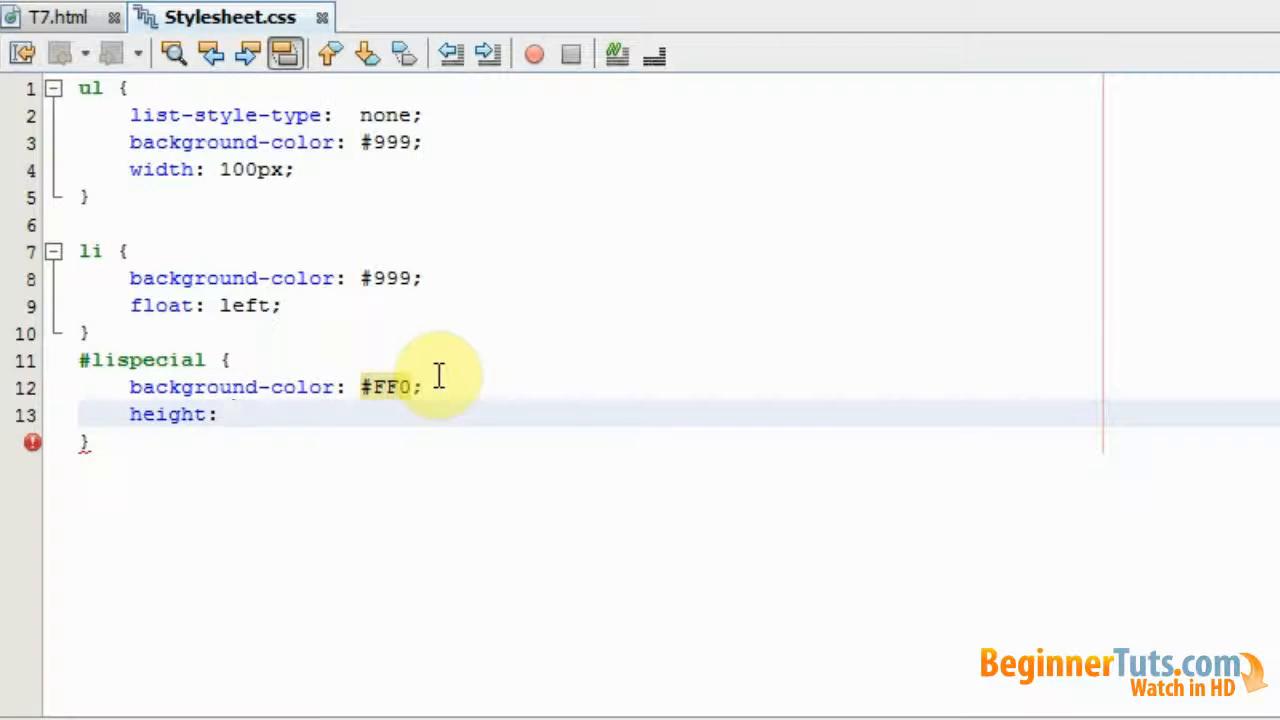
{"action": "type", "text": "50p"}
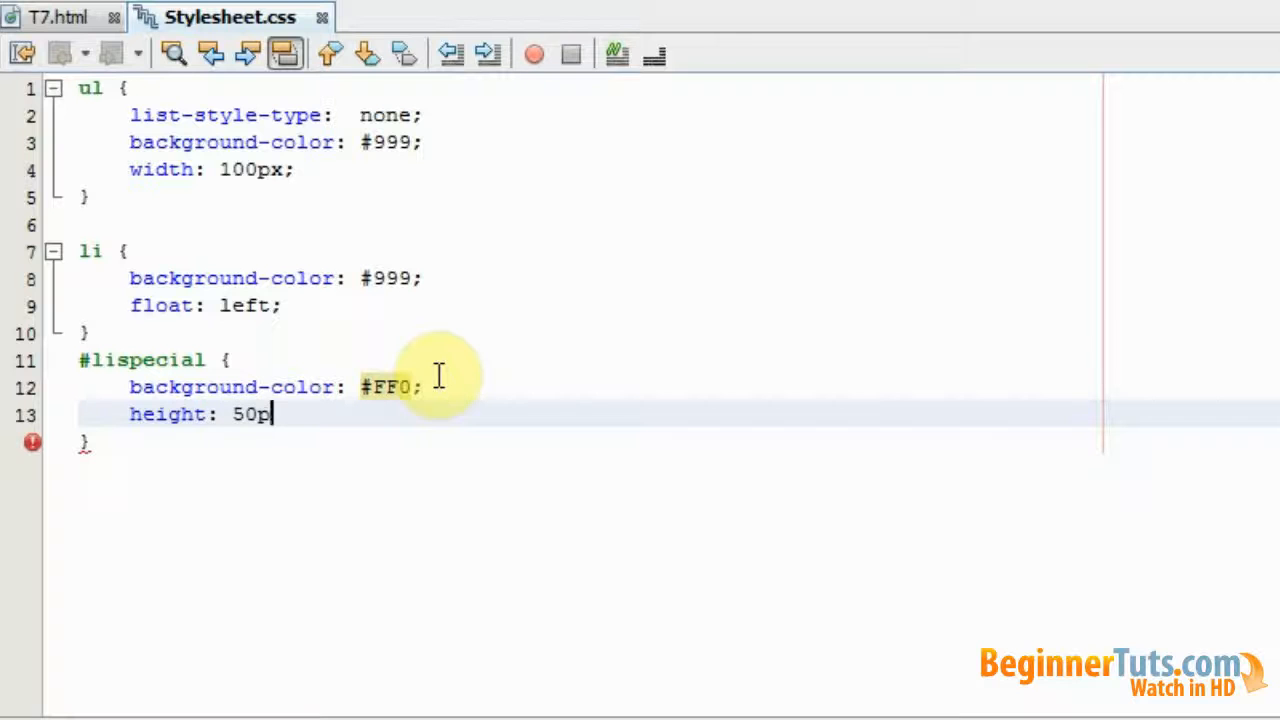
{"action": "type", "text": "x;"}
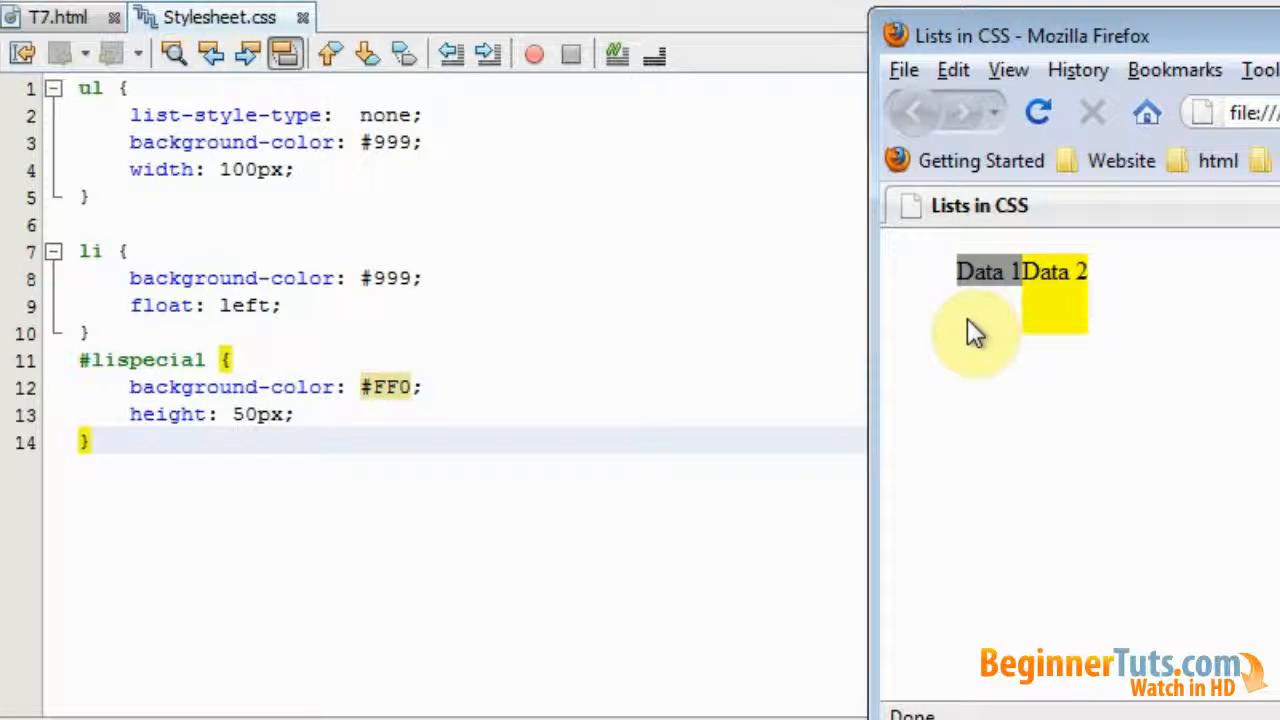
{"action": "mouse_move", "coordinate": [960, 262]}
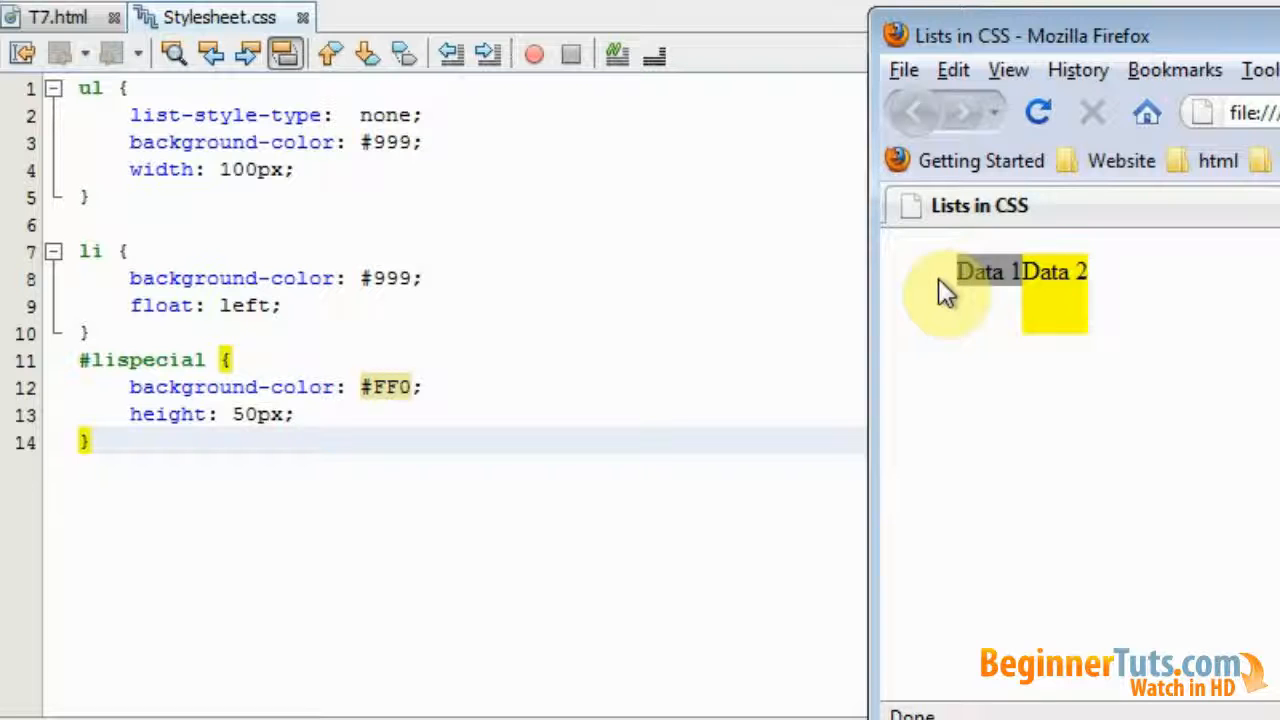
{"action": "mouse_move", "coordinate": [910, 290]}
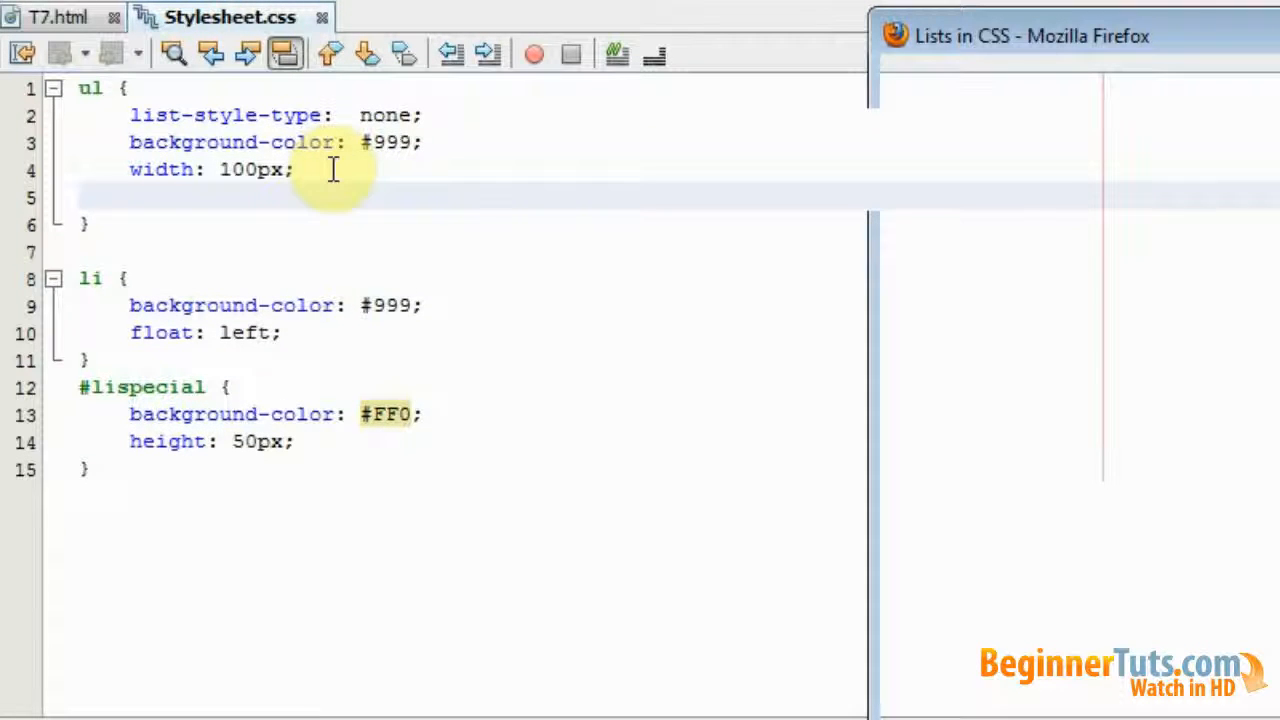
- Add padding-left: 0px to the ul rule
{"action": "type", "text": "padding"}
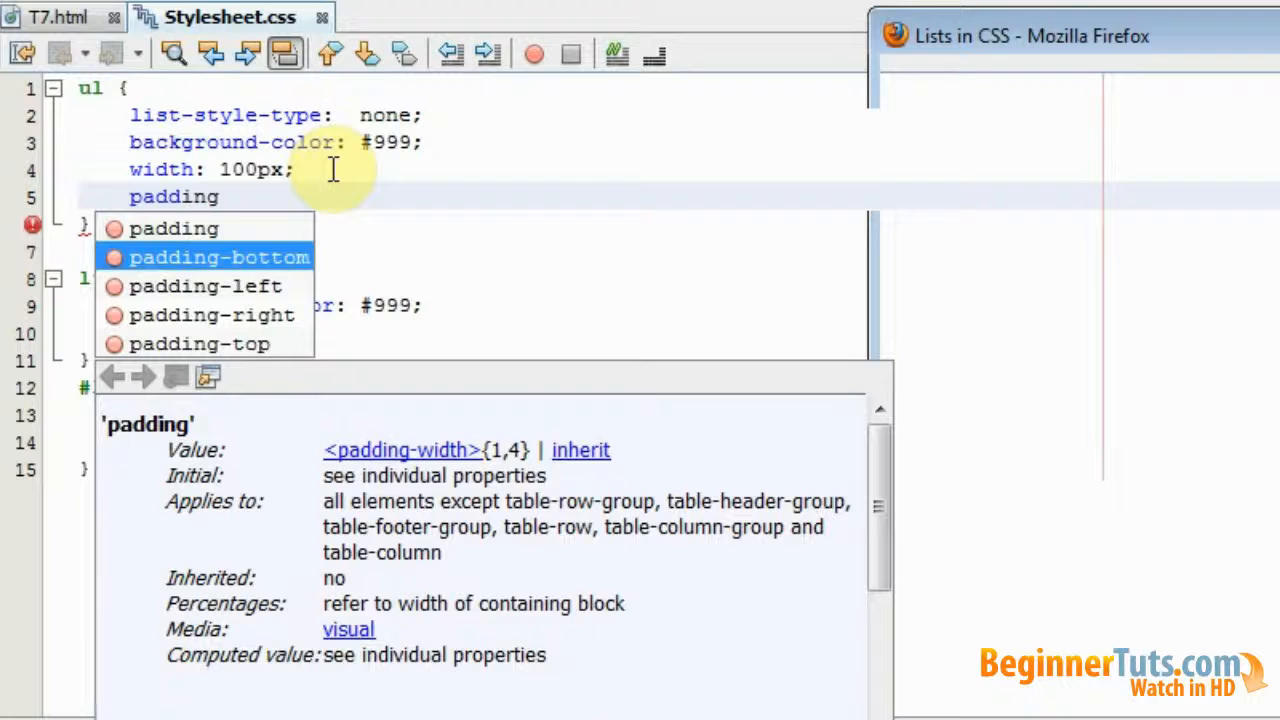
{"action": "left_click", "coordinate": [205, 285]}
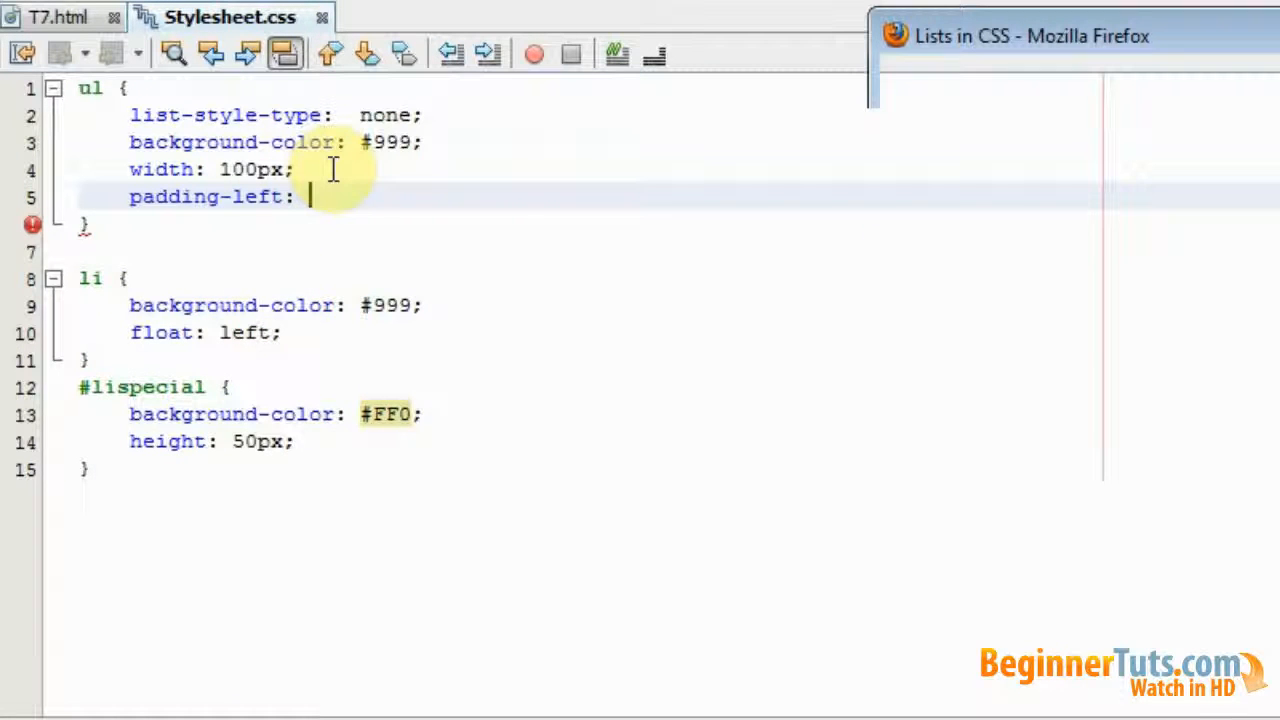
{"action": "type", "text": "0px;"}
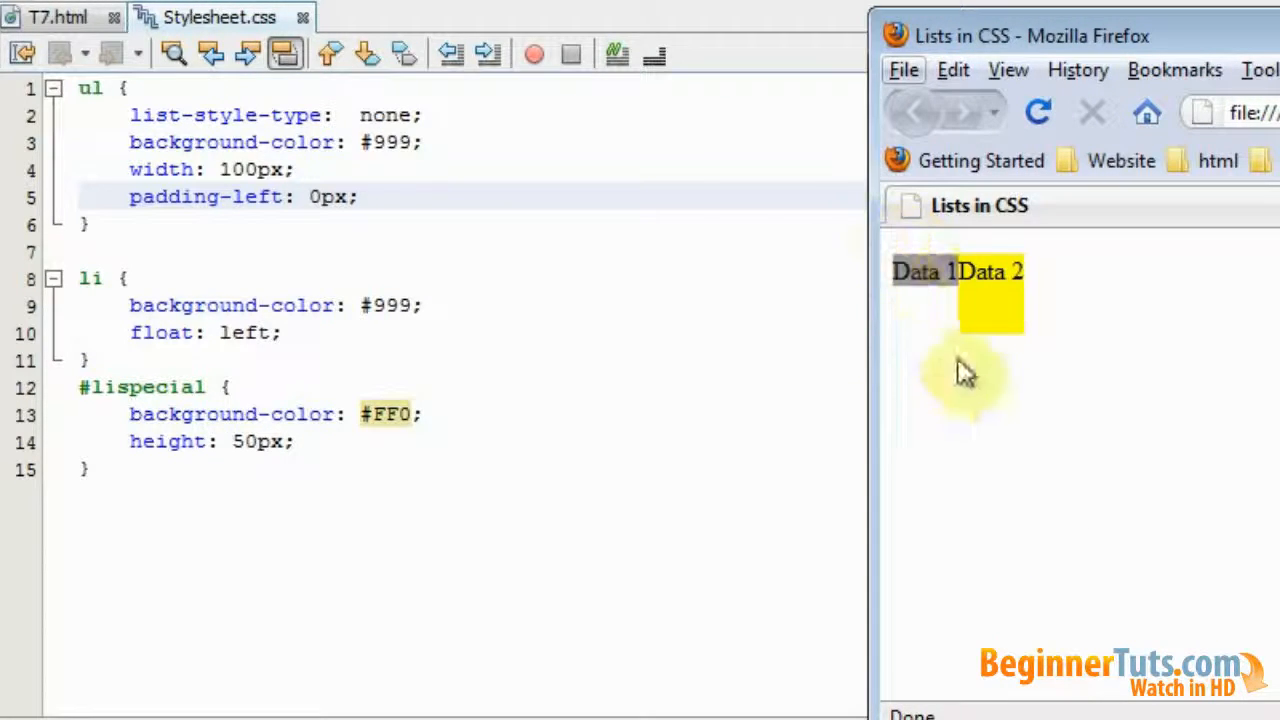
{"action": "mouse_move", "coordinate": [1040, 388]}
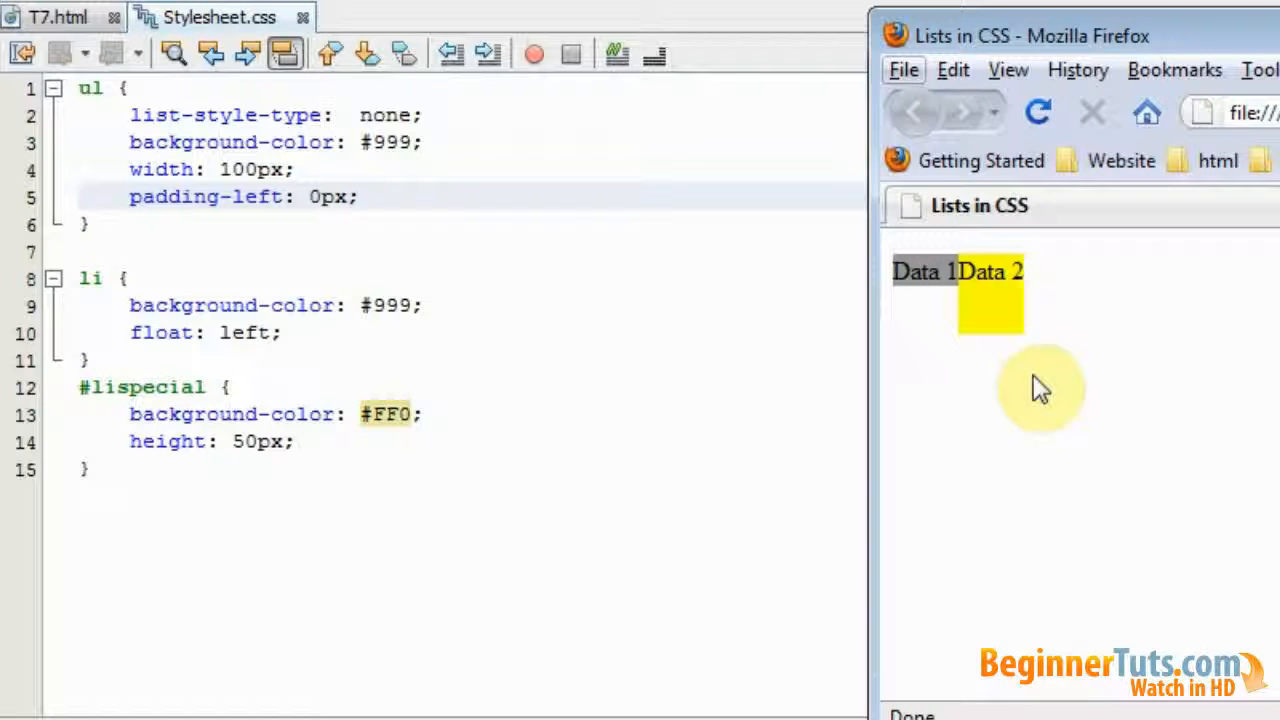